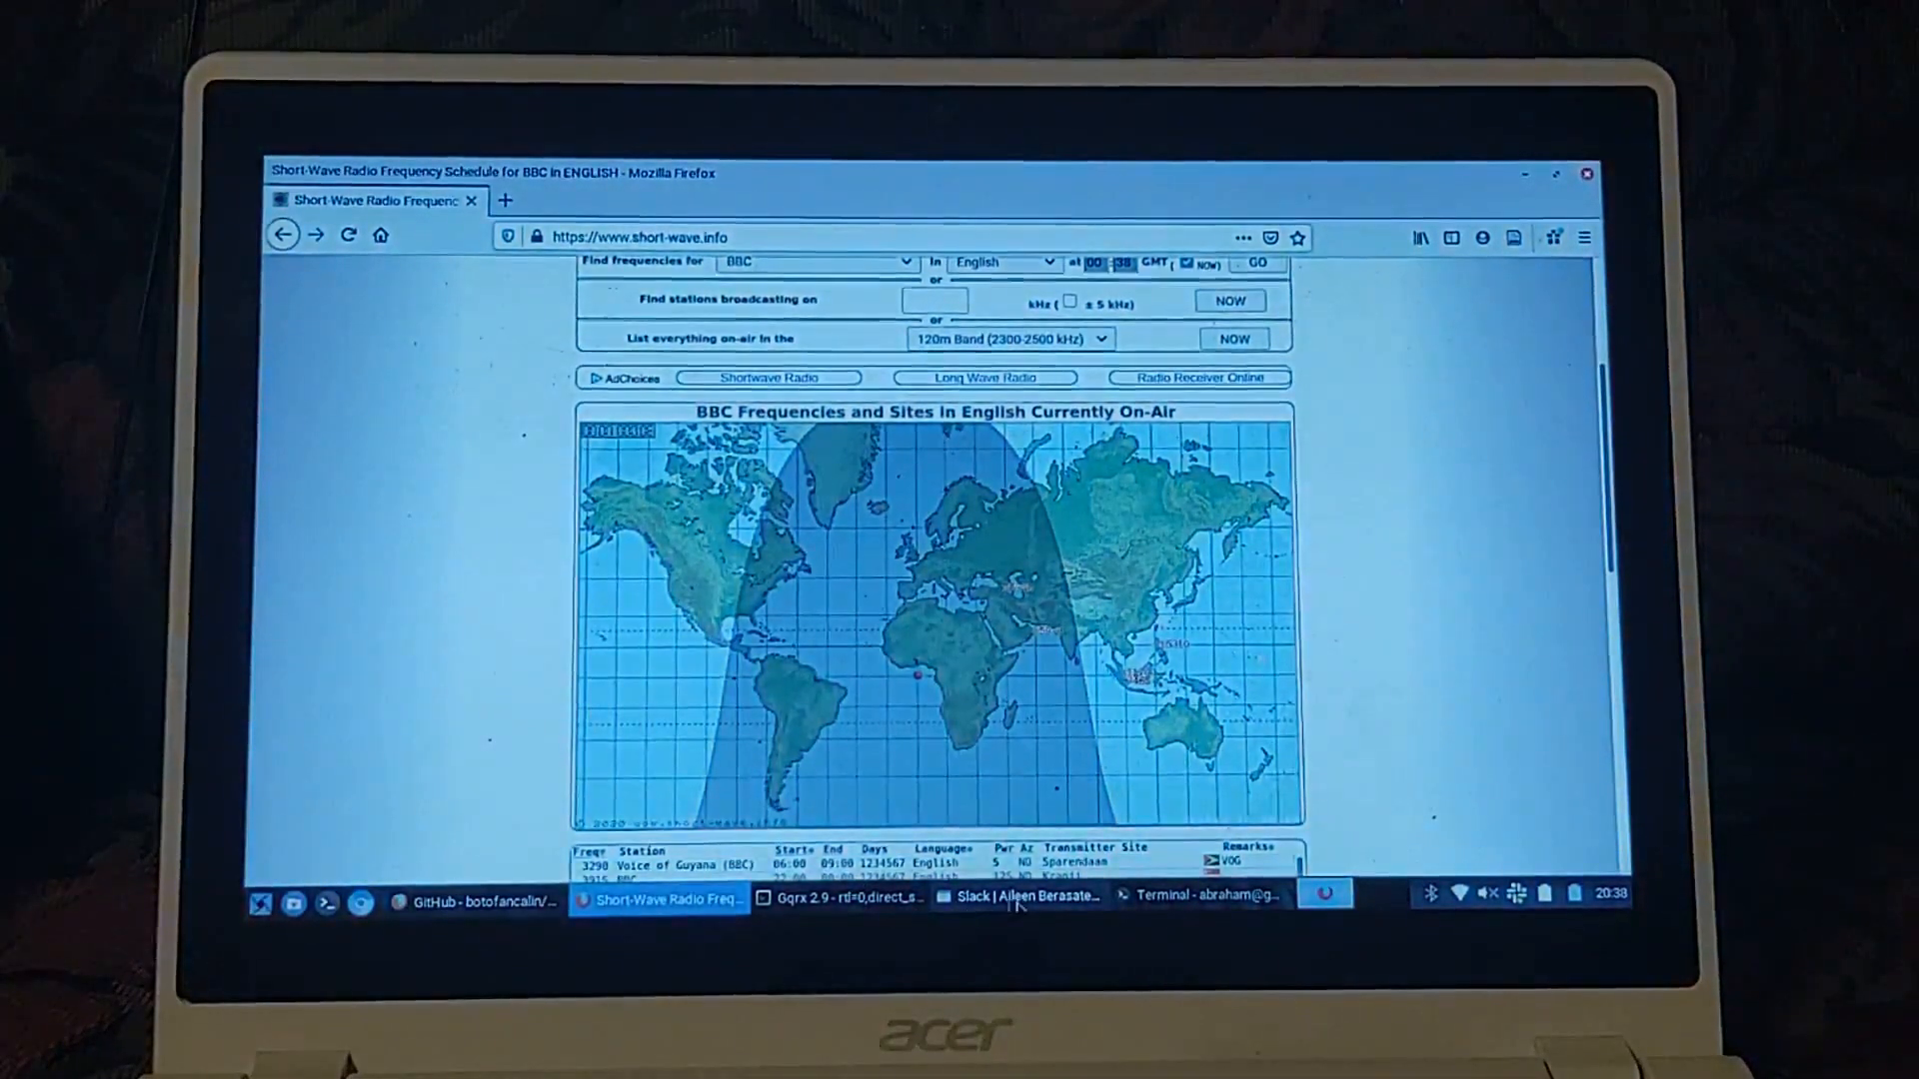
- Bring the Gqrx receiver window to the front from the taskbar
left_click(848, 898)
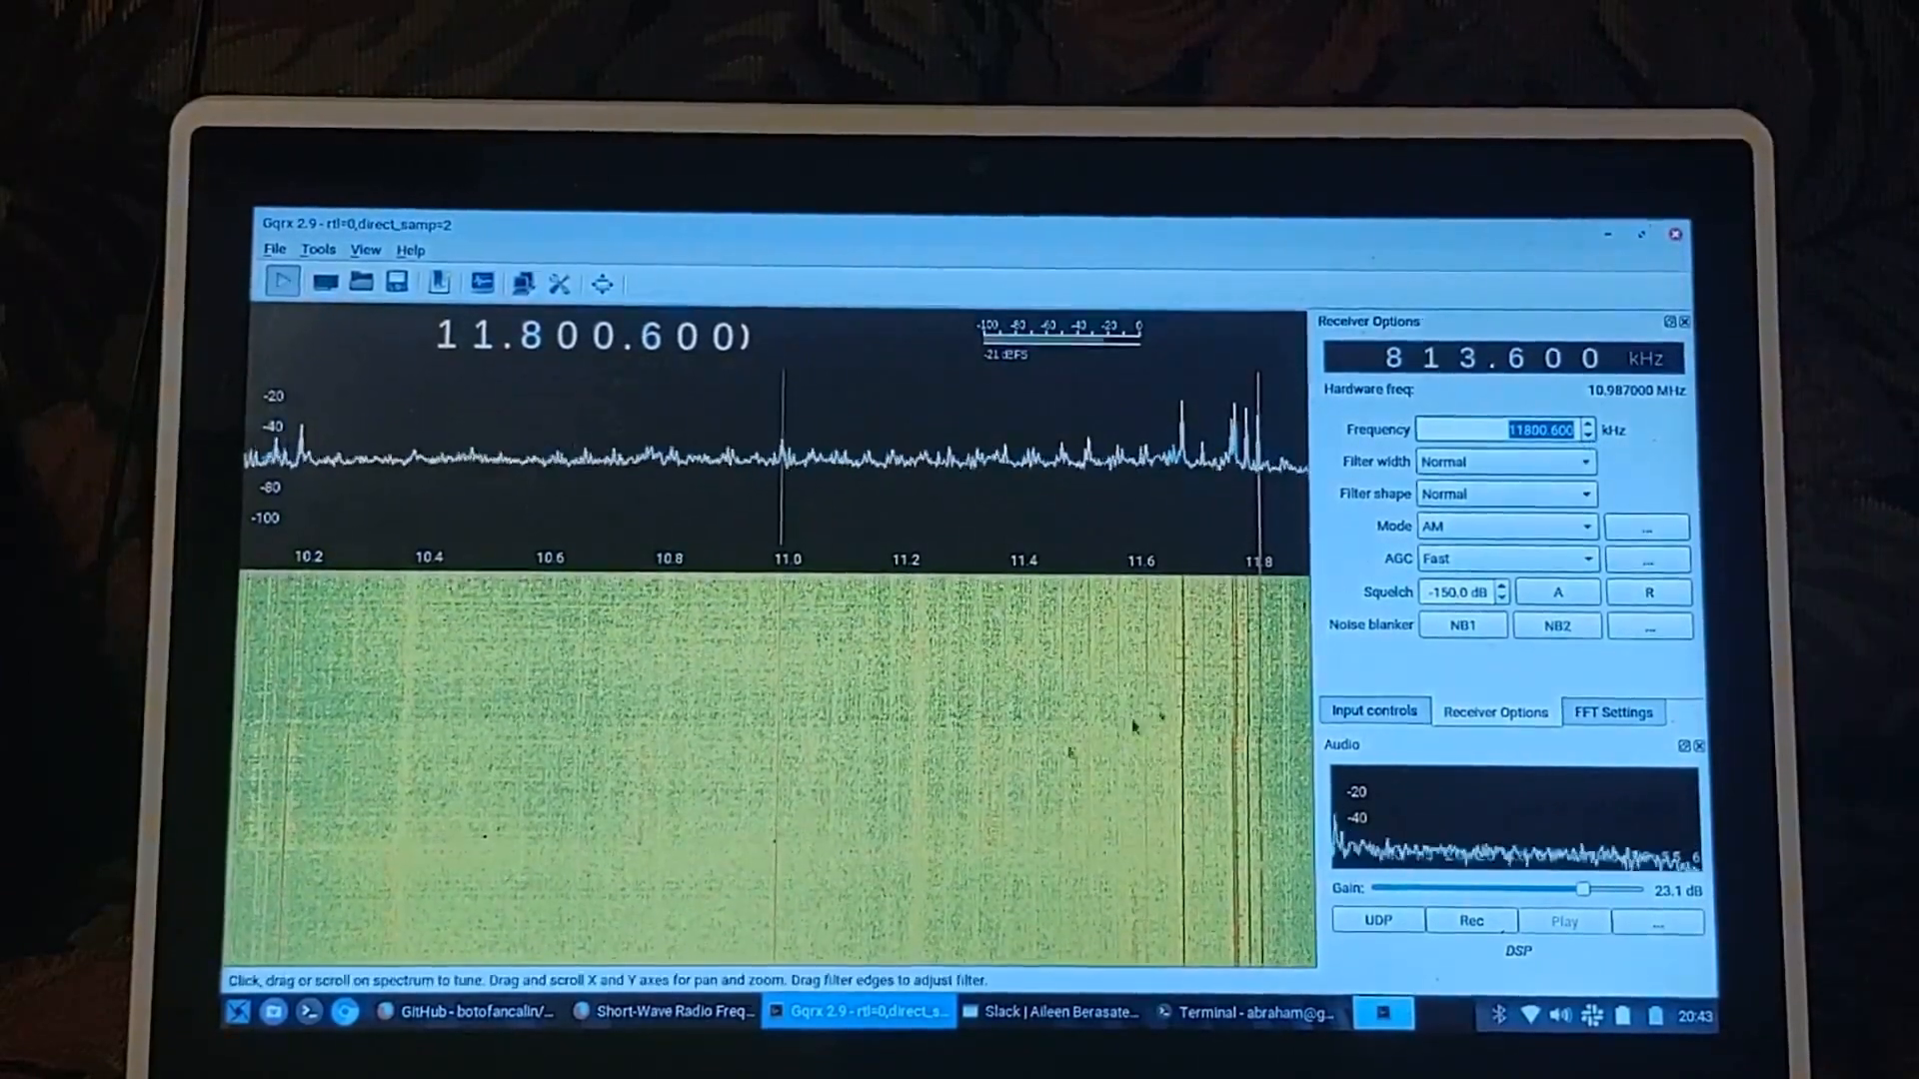
- Return to the short-wave.info BBC English schedule page in Firefox
left_click(675, 1010)
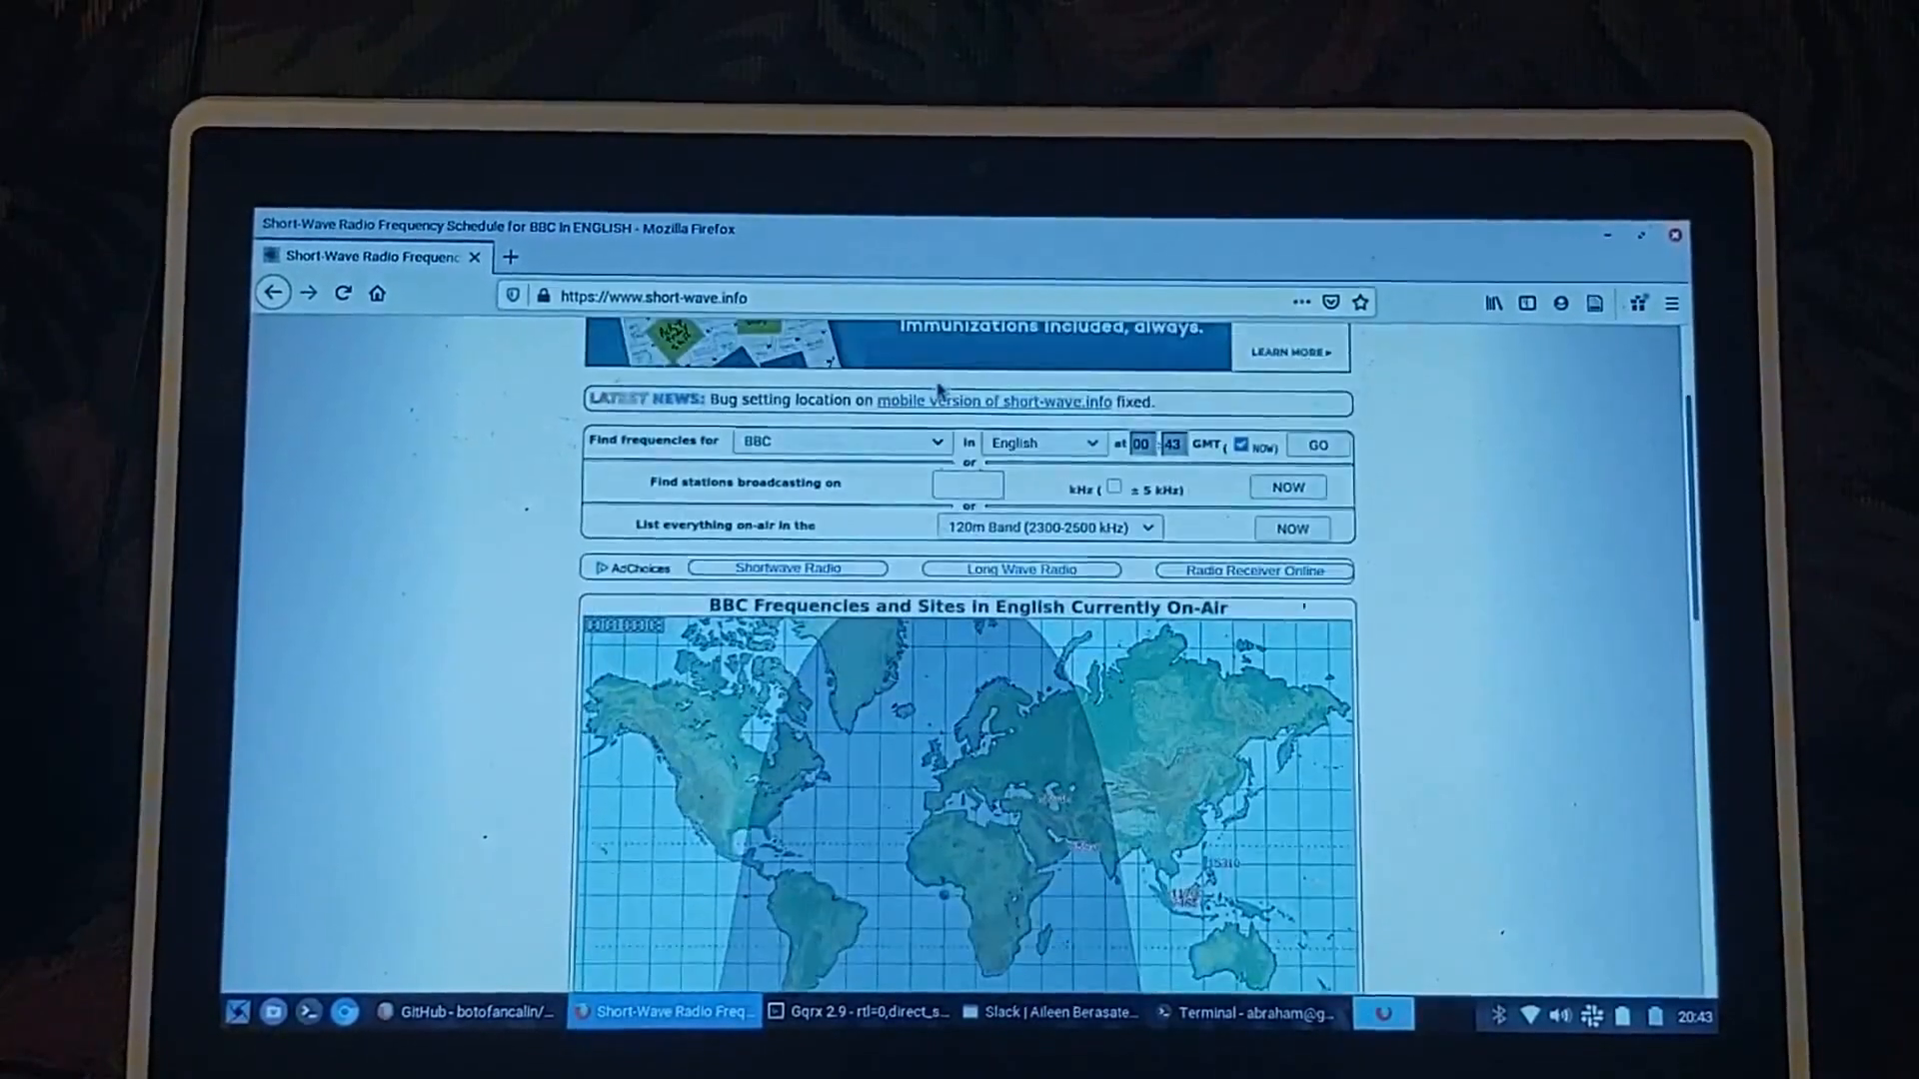
- Look up stations currently broadcasting on 11800 kHz, review the results, and return to Gqrx
left_click(968, 486)
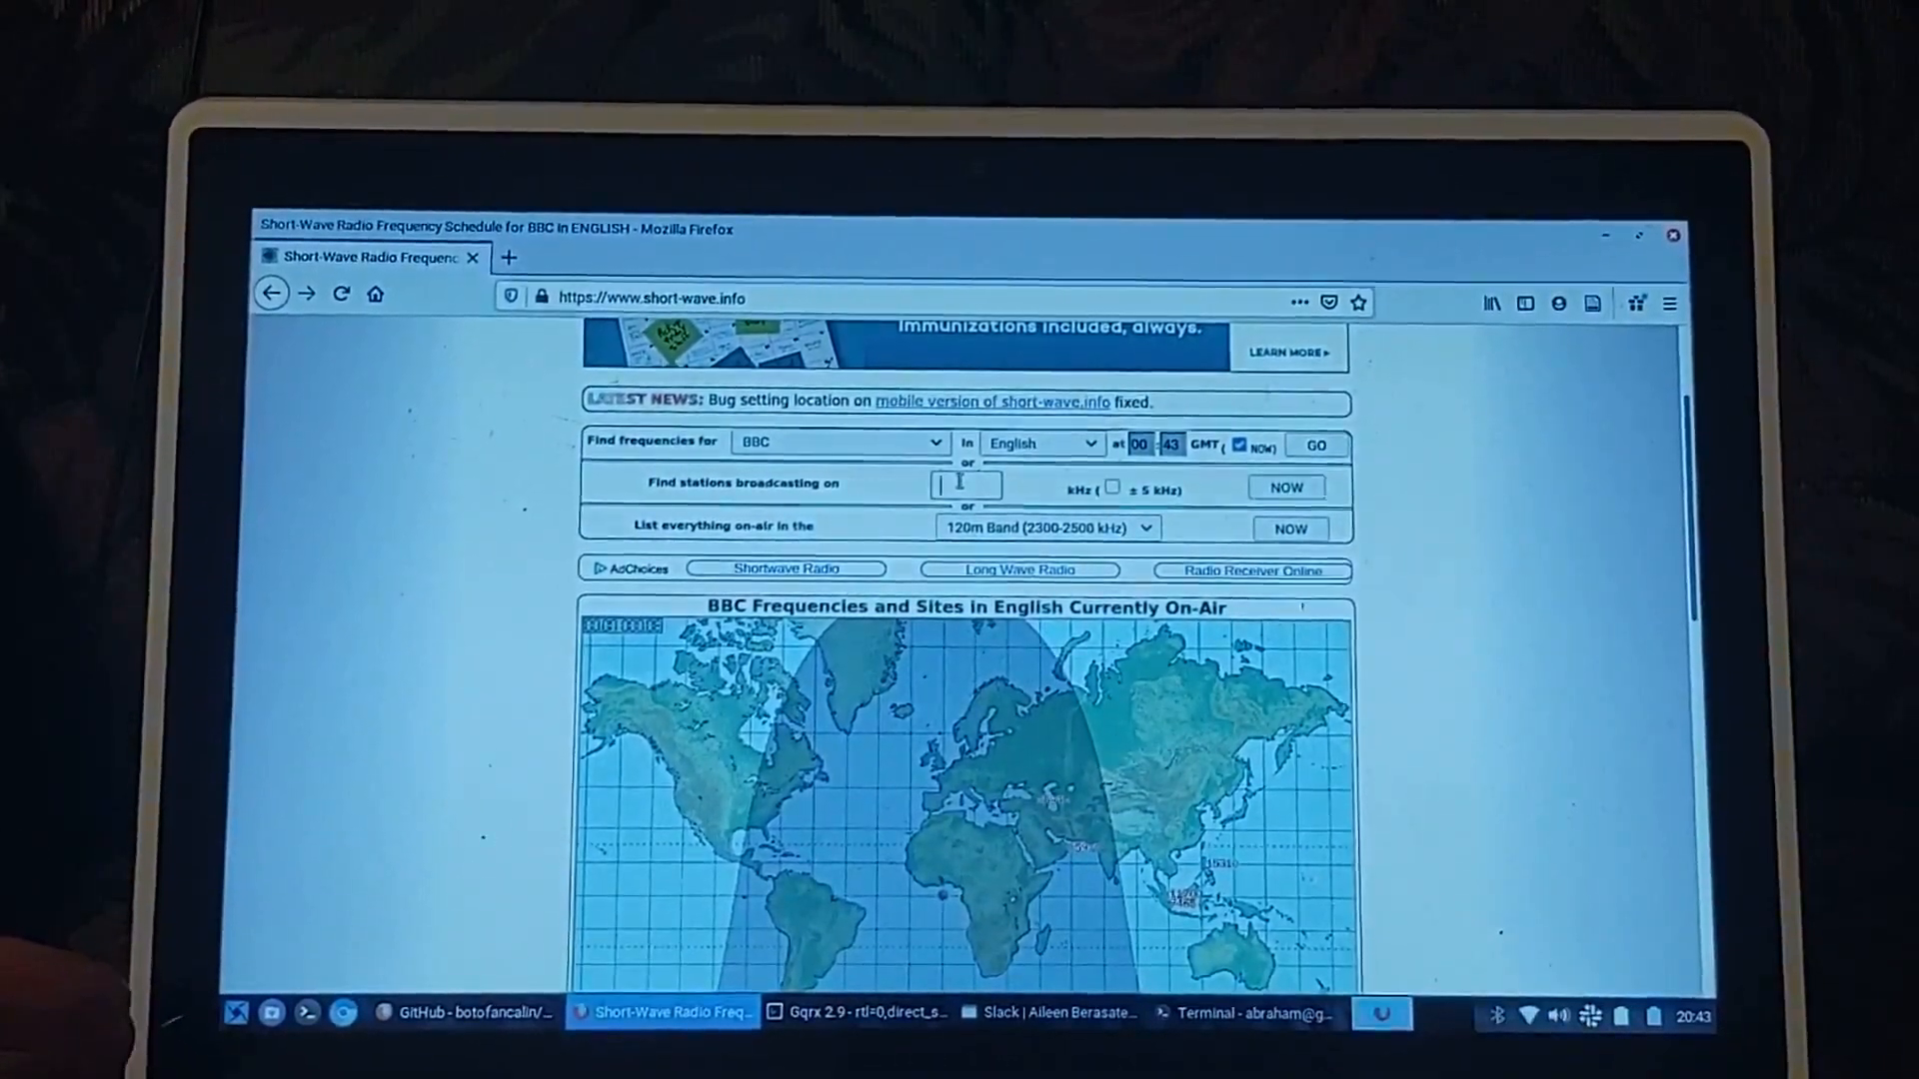
type("11200")
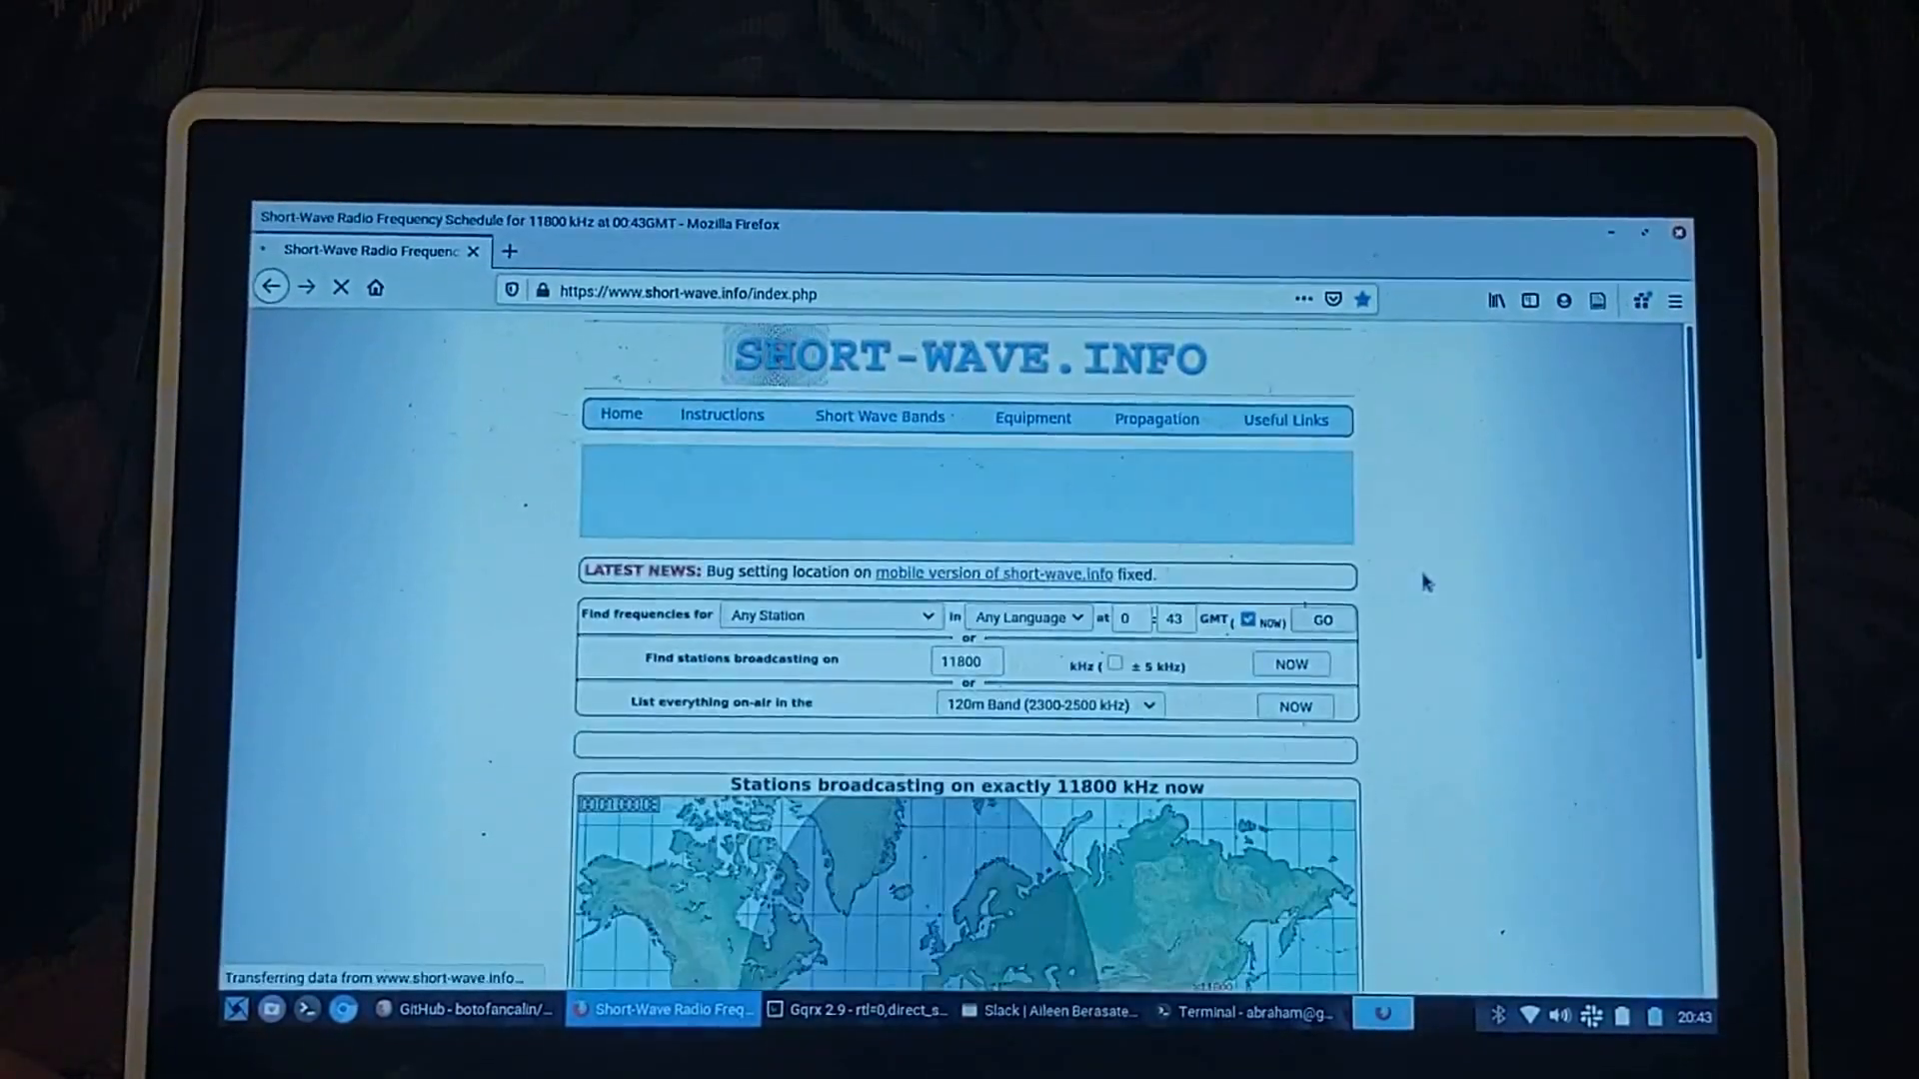
scroll("down", 3)
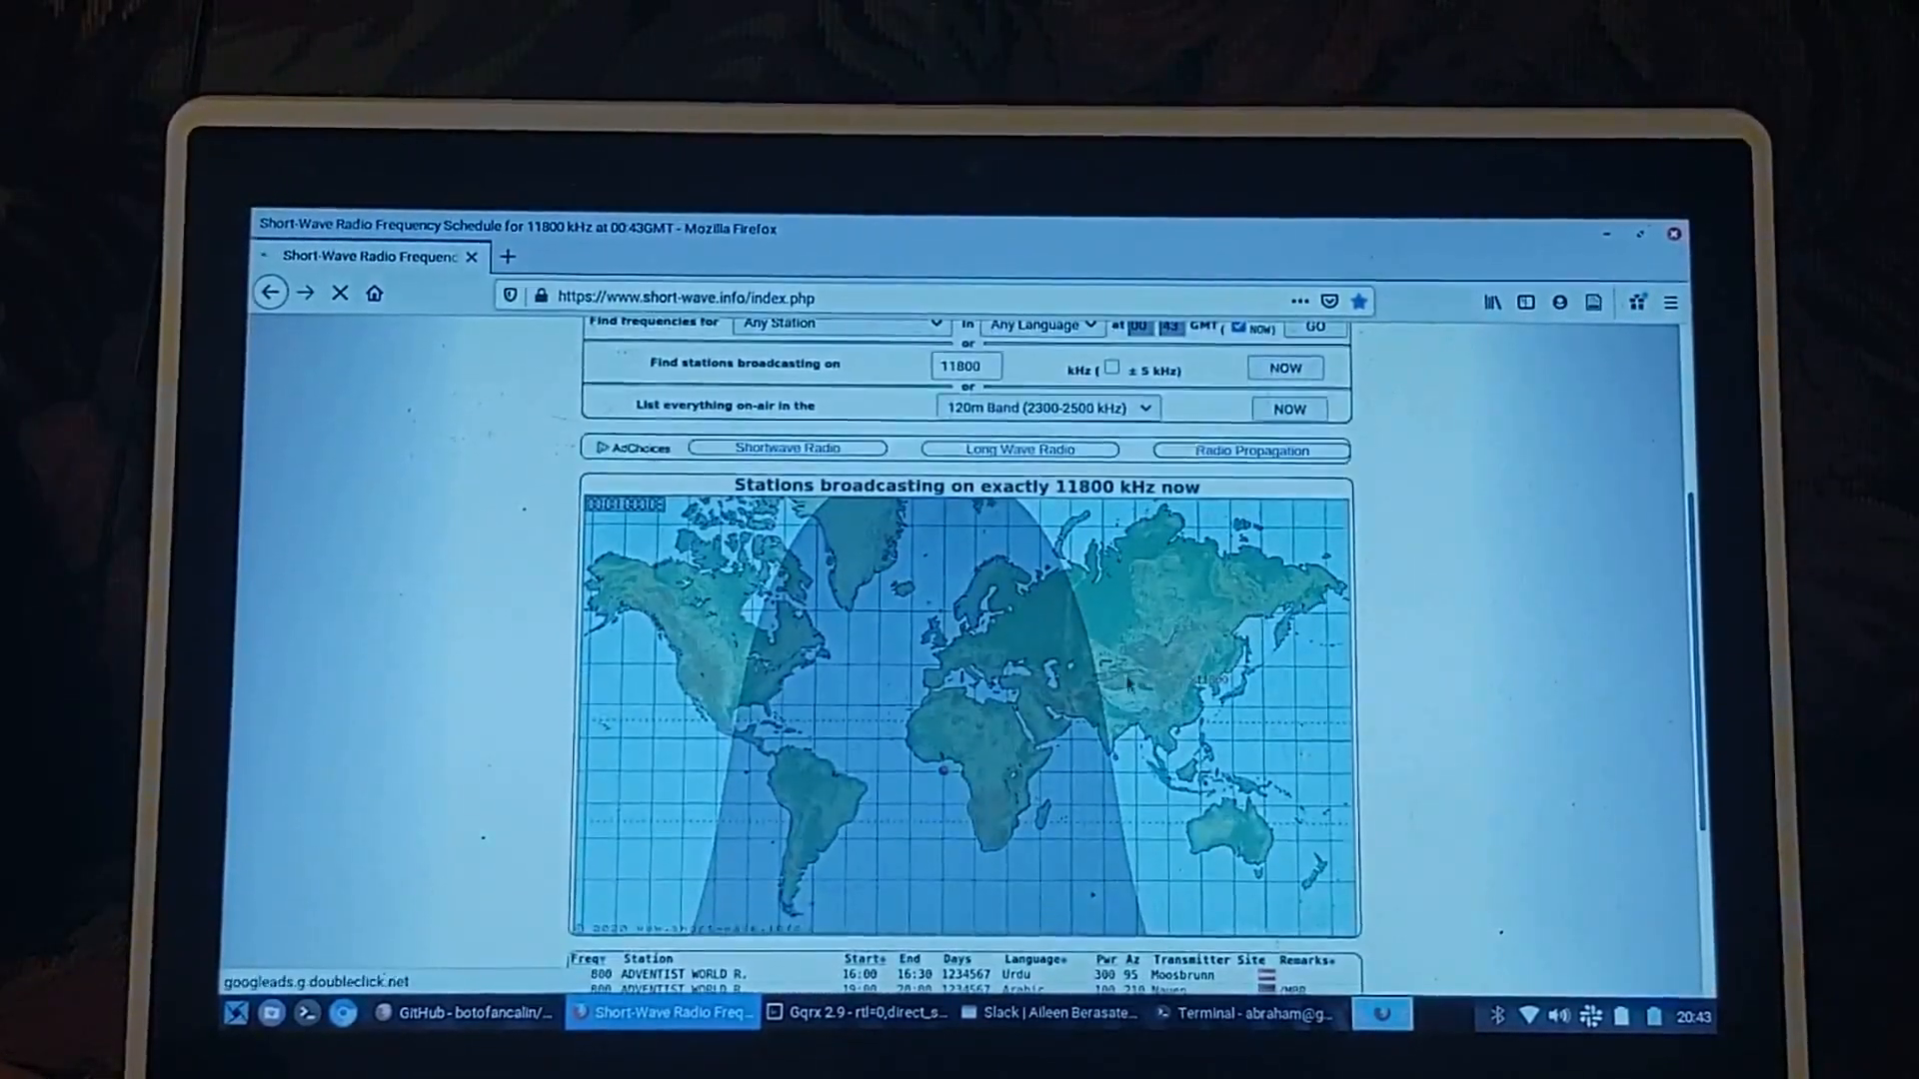
left_click(859, 1039)
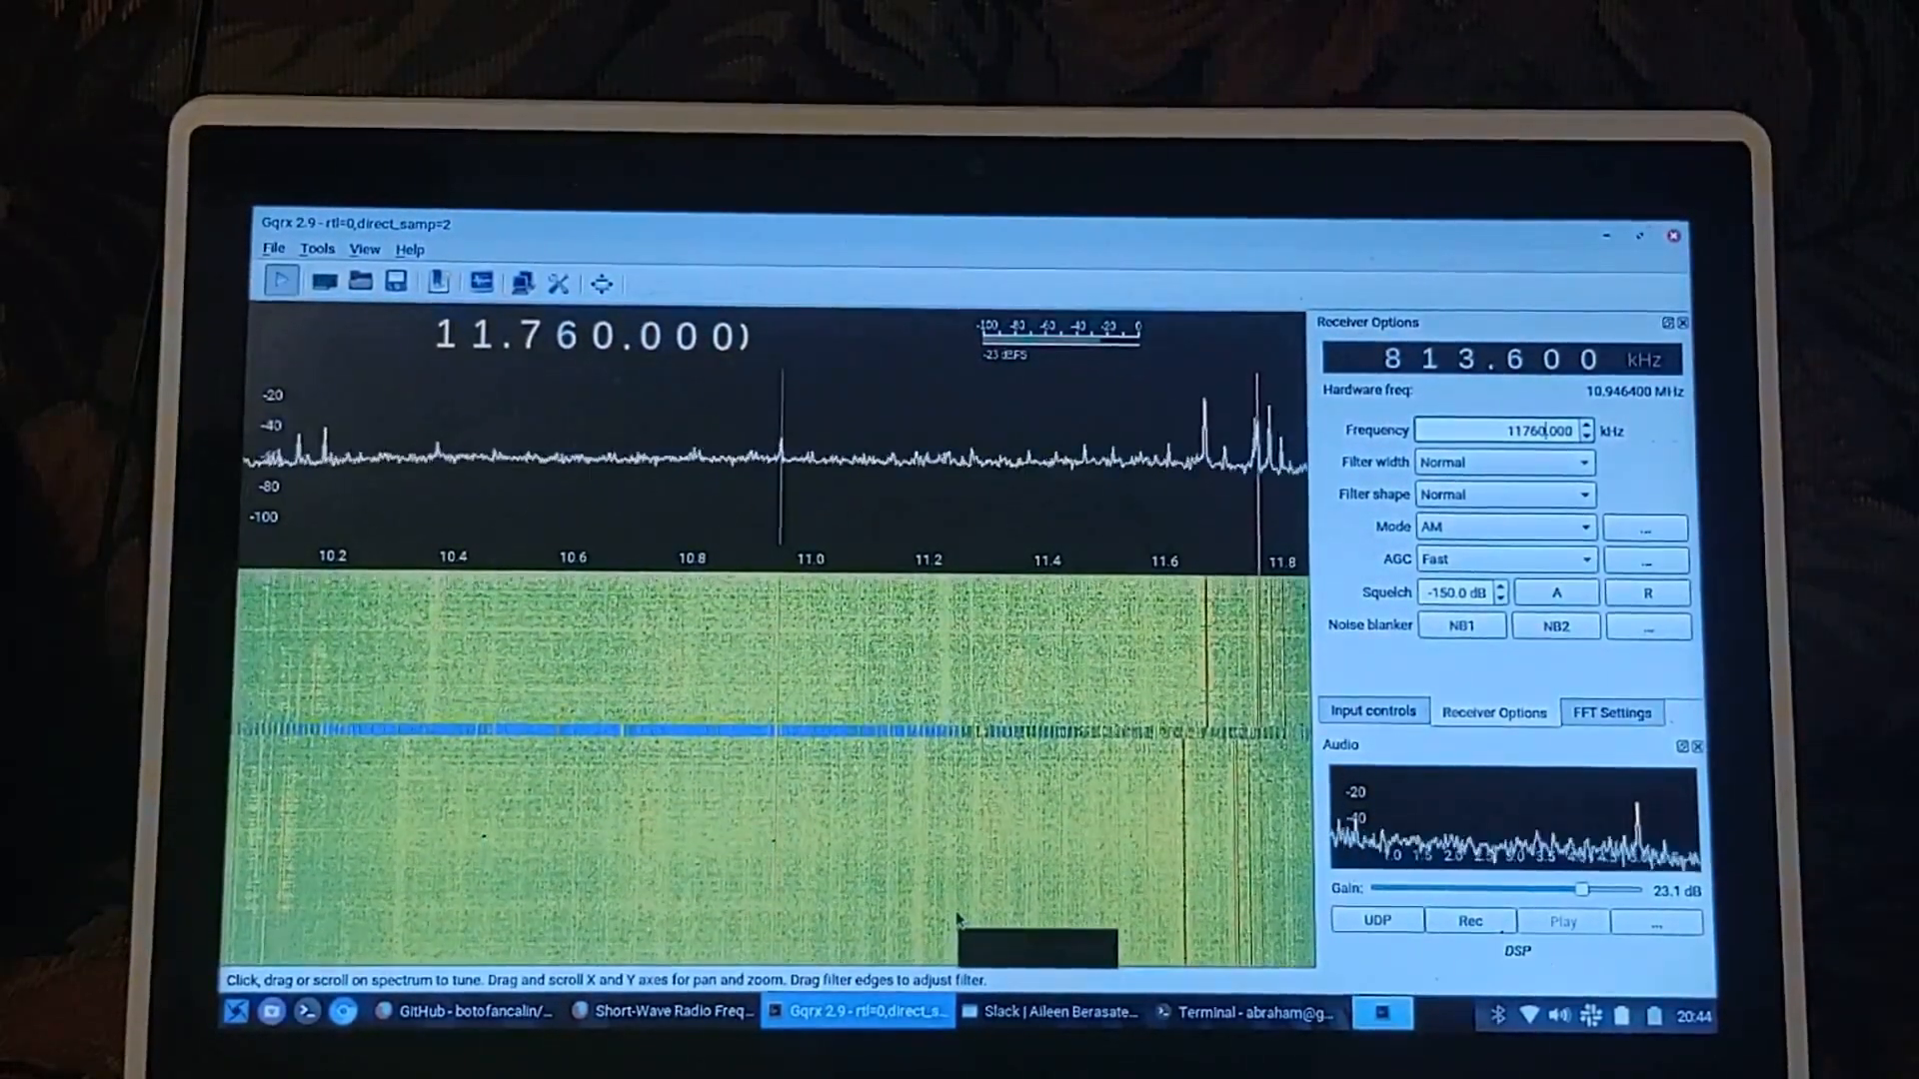
- Switch back to the short-wave.info station search page in Firefox
left_click(667, 1009)
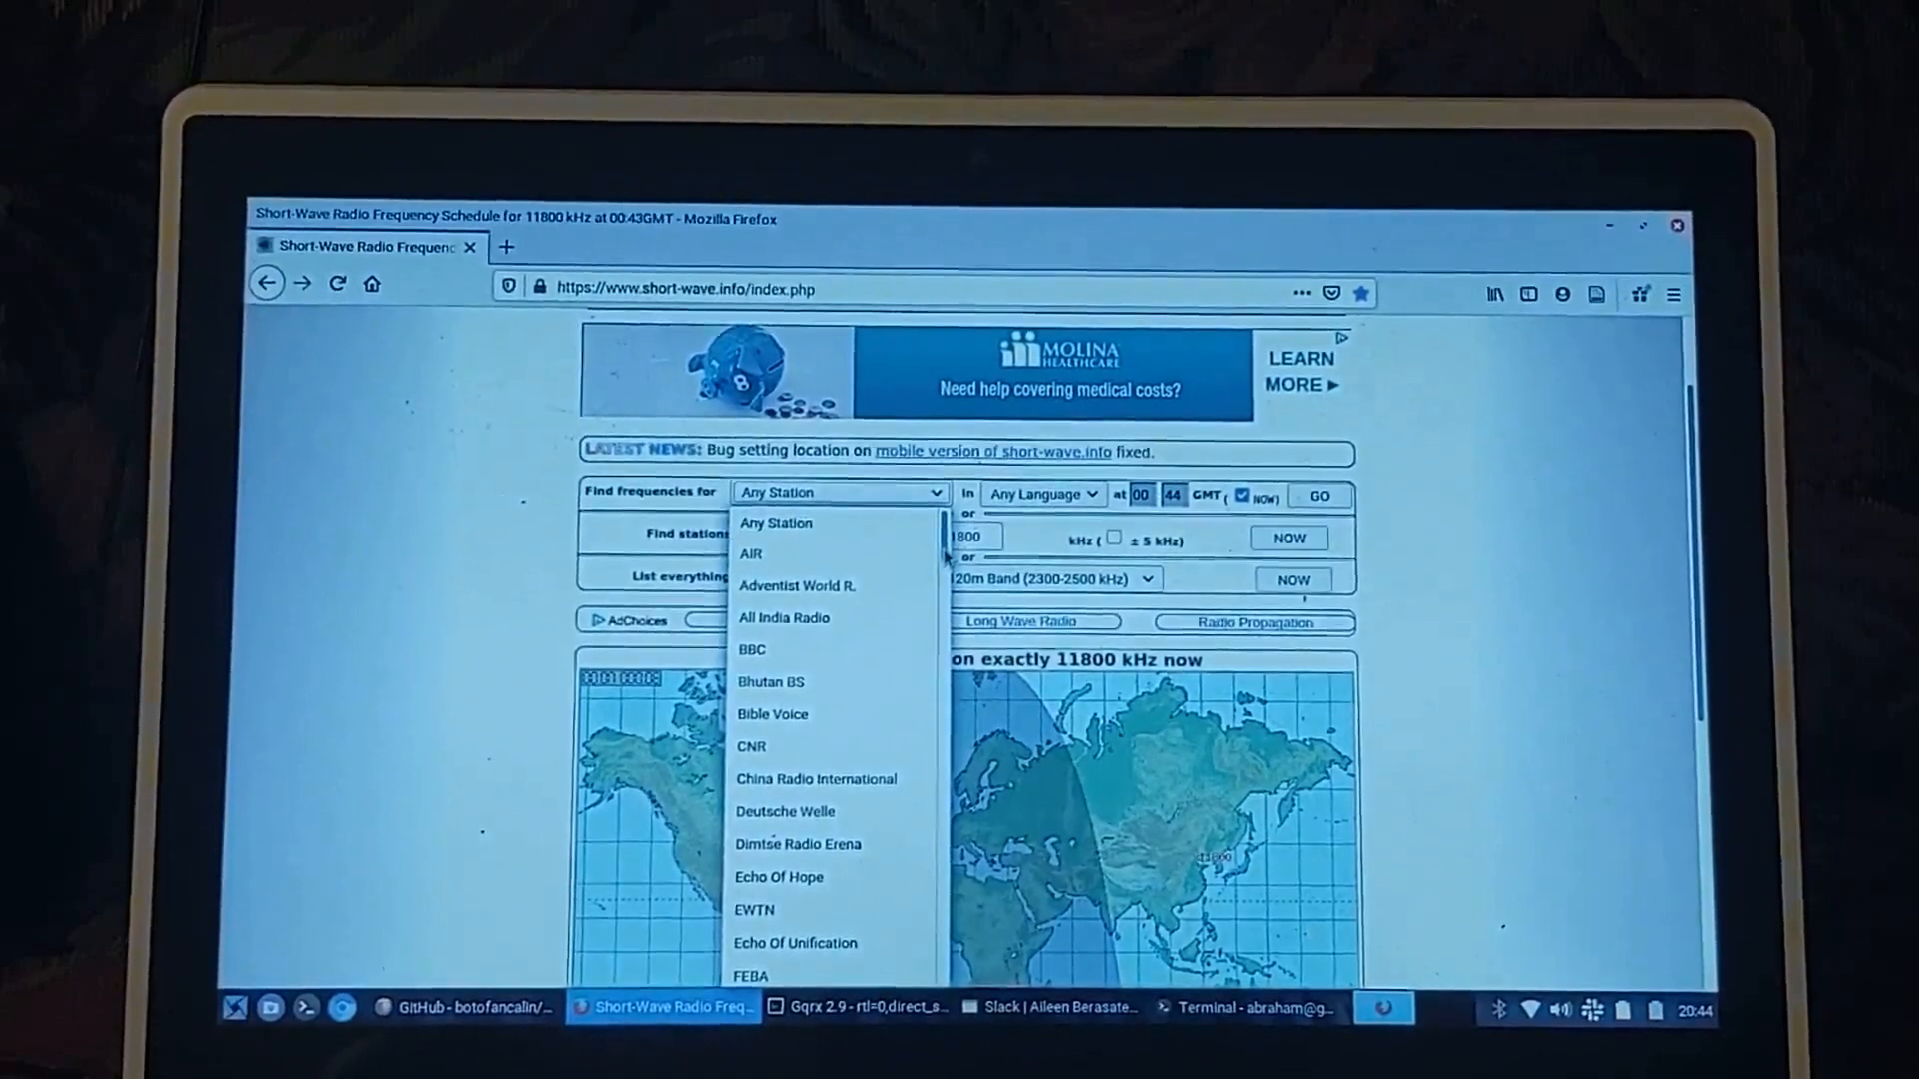
- Select R. Exterior de Espana as the station and look up its schedule
scroll("down", 3)
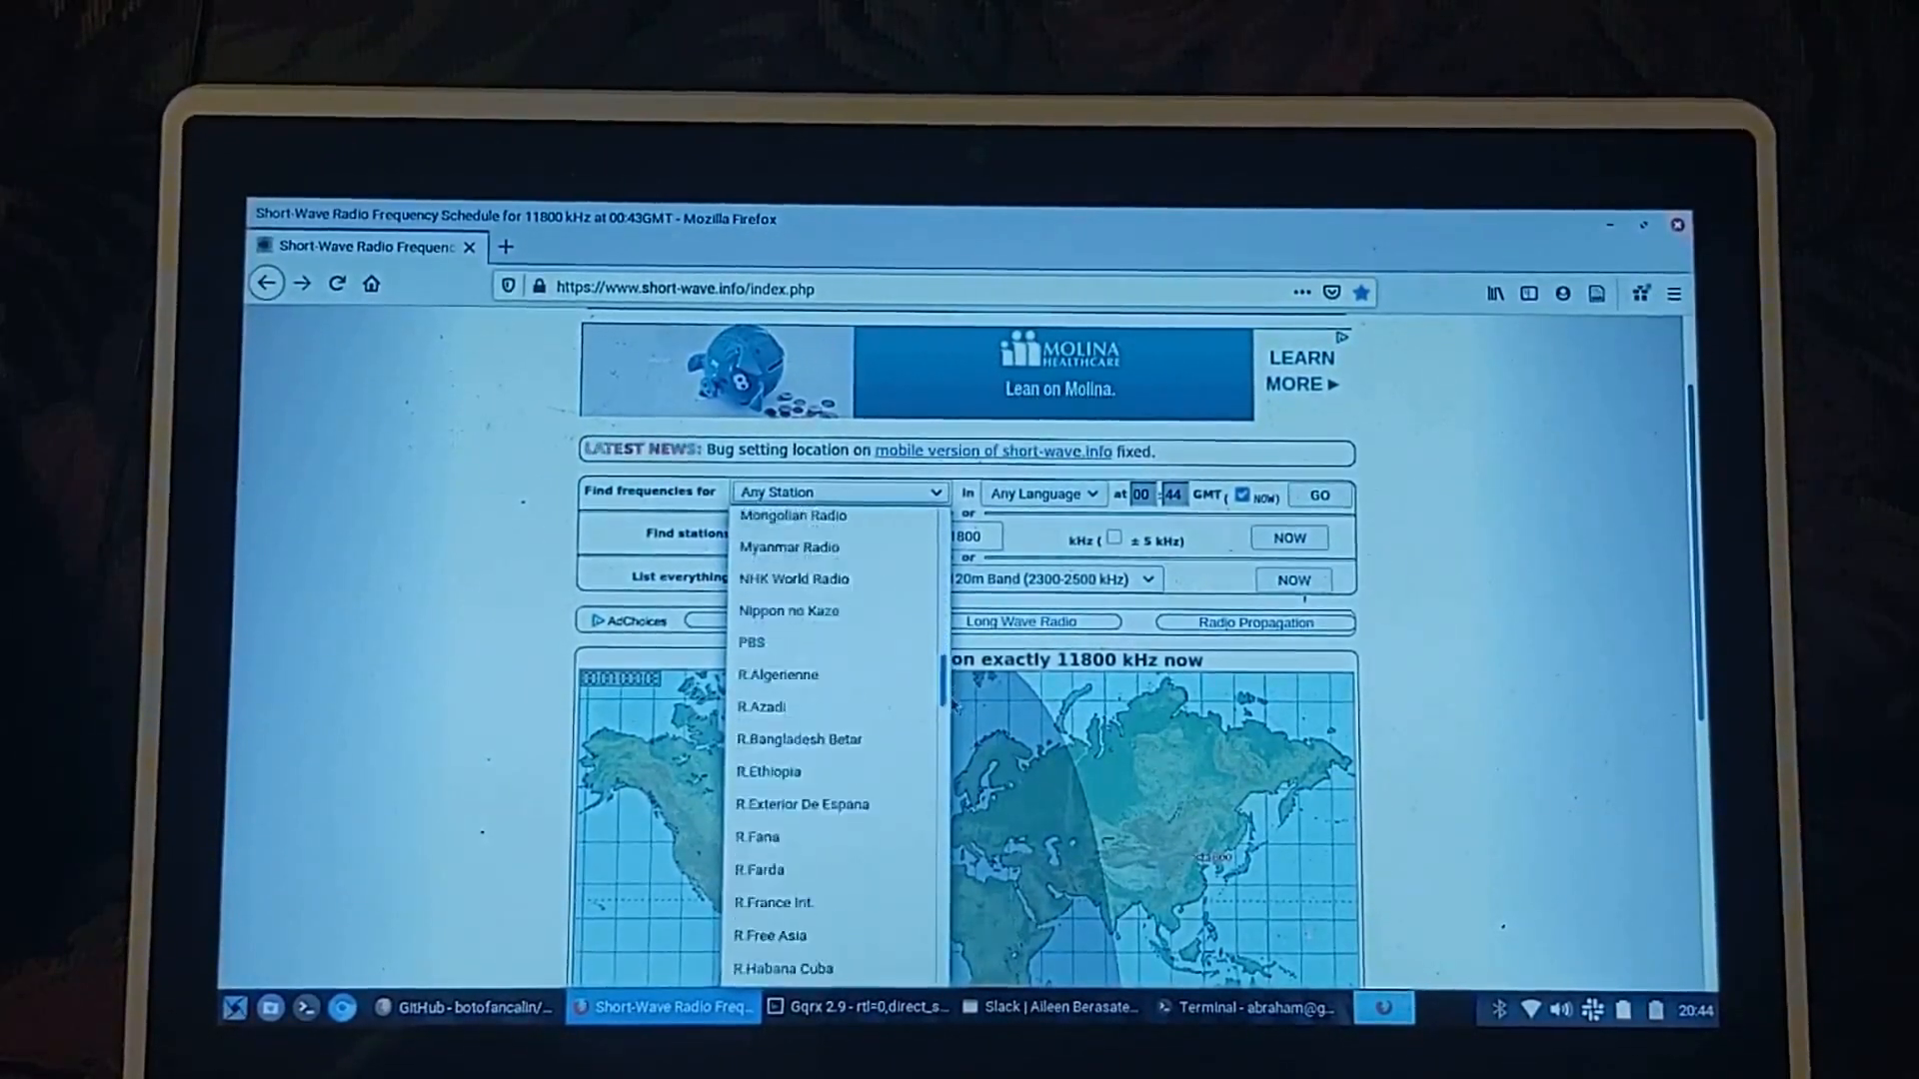
scroll("down", 3)
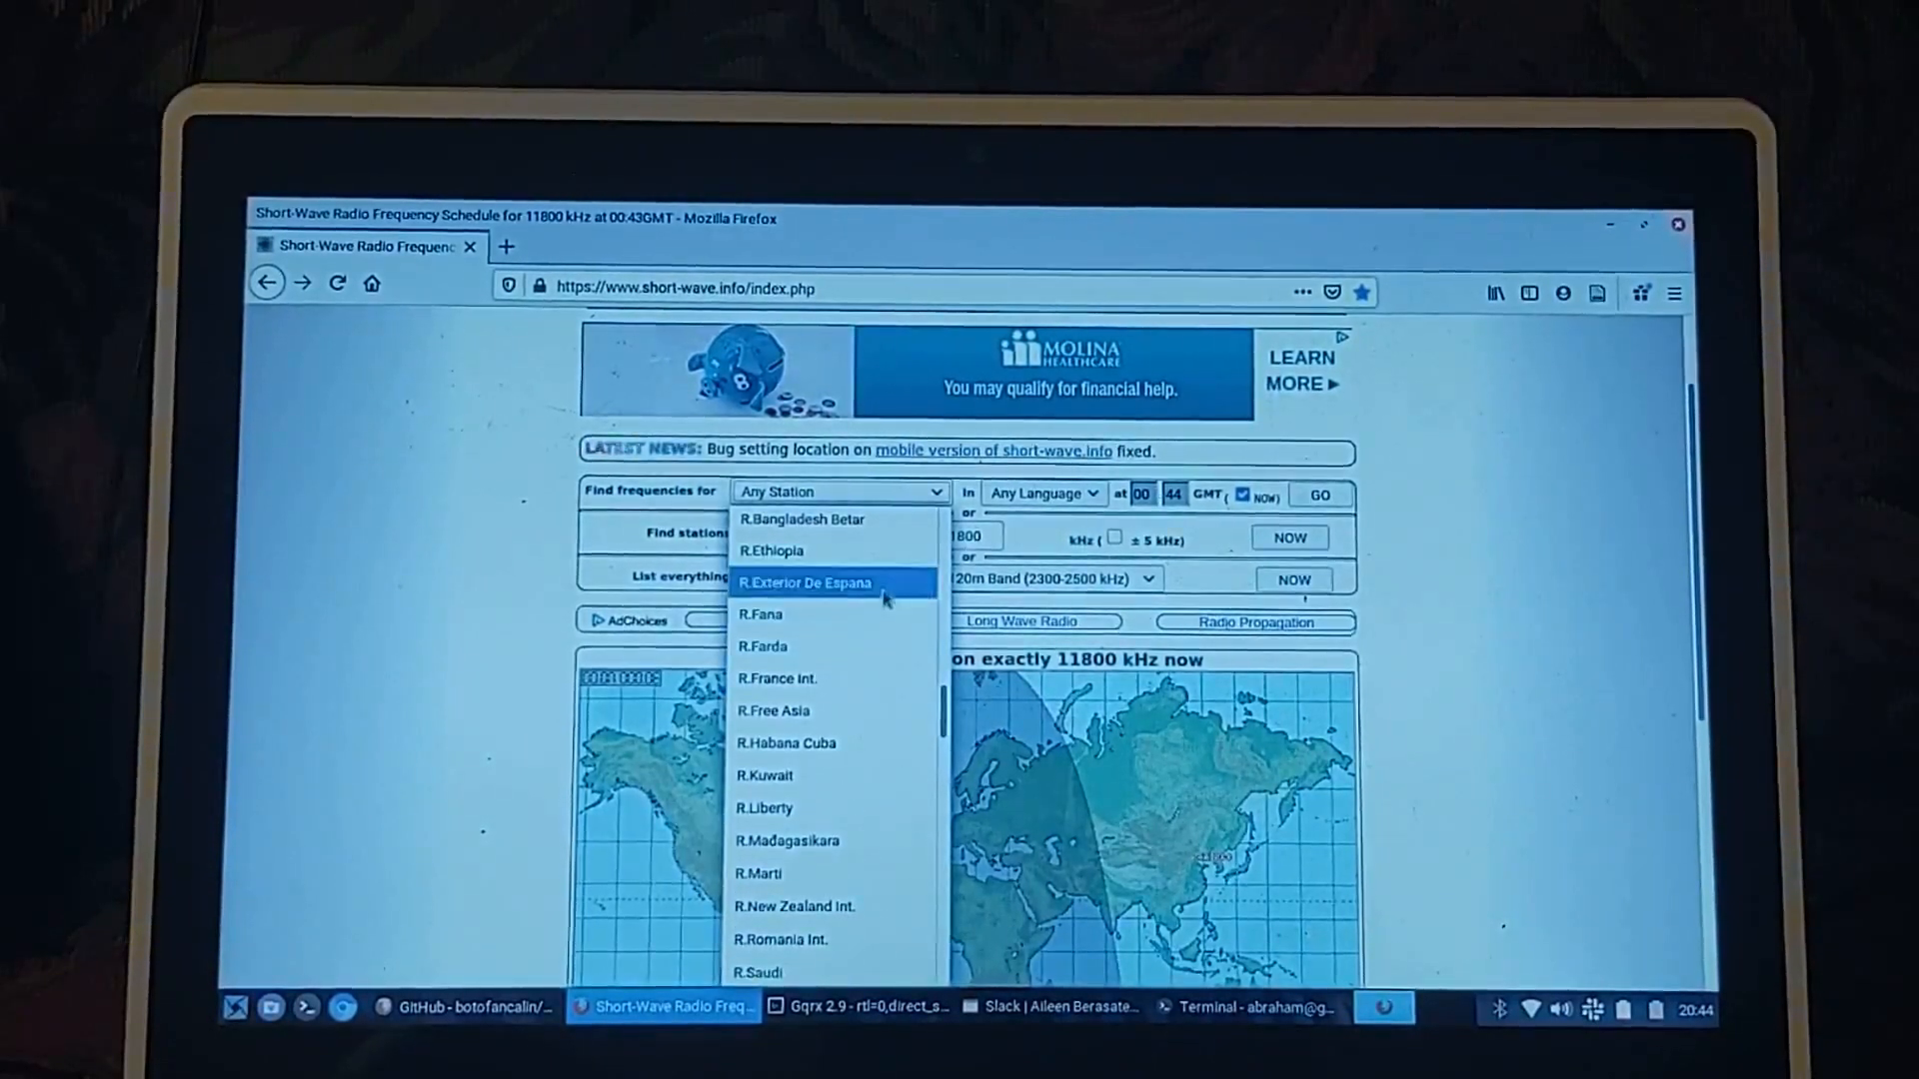
left_click(805, 582)
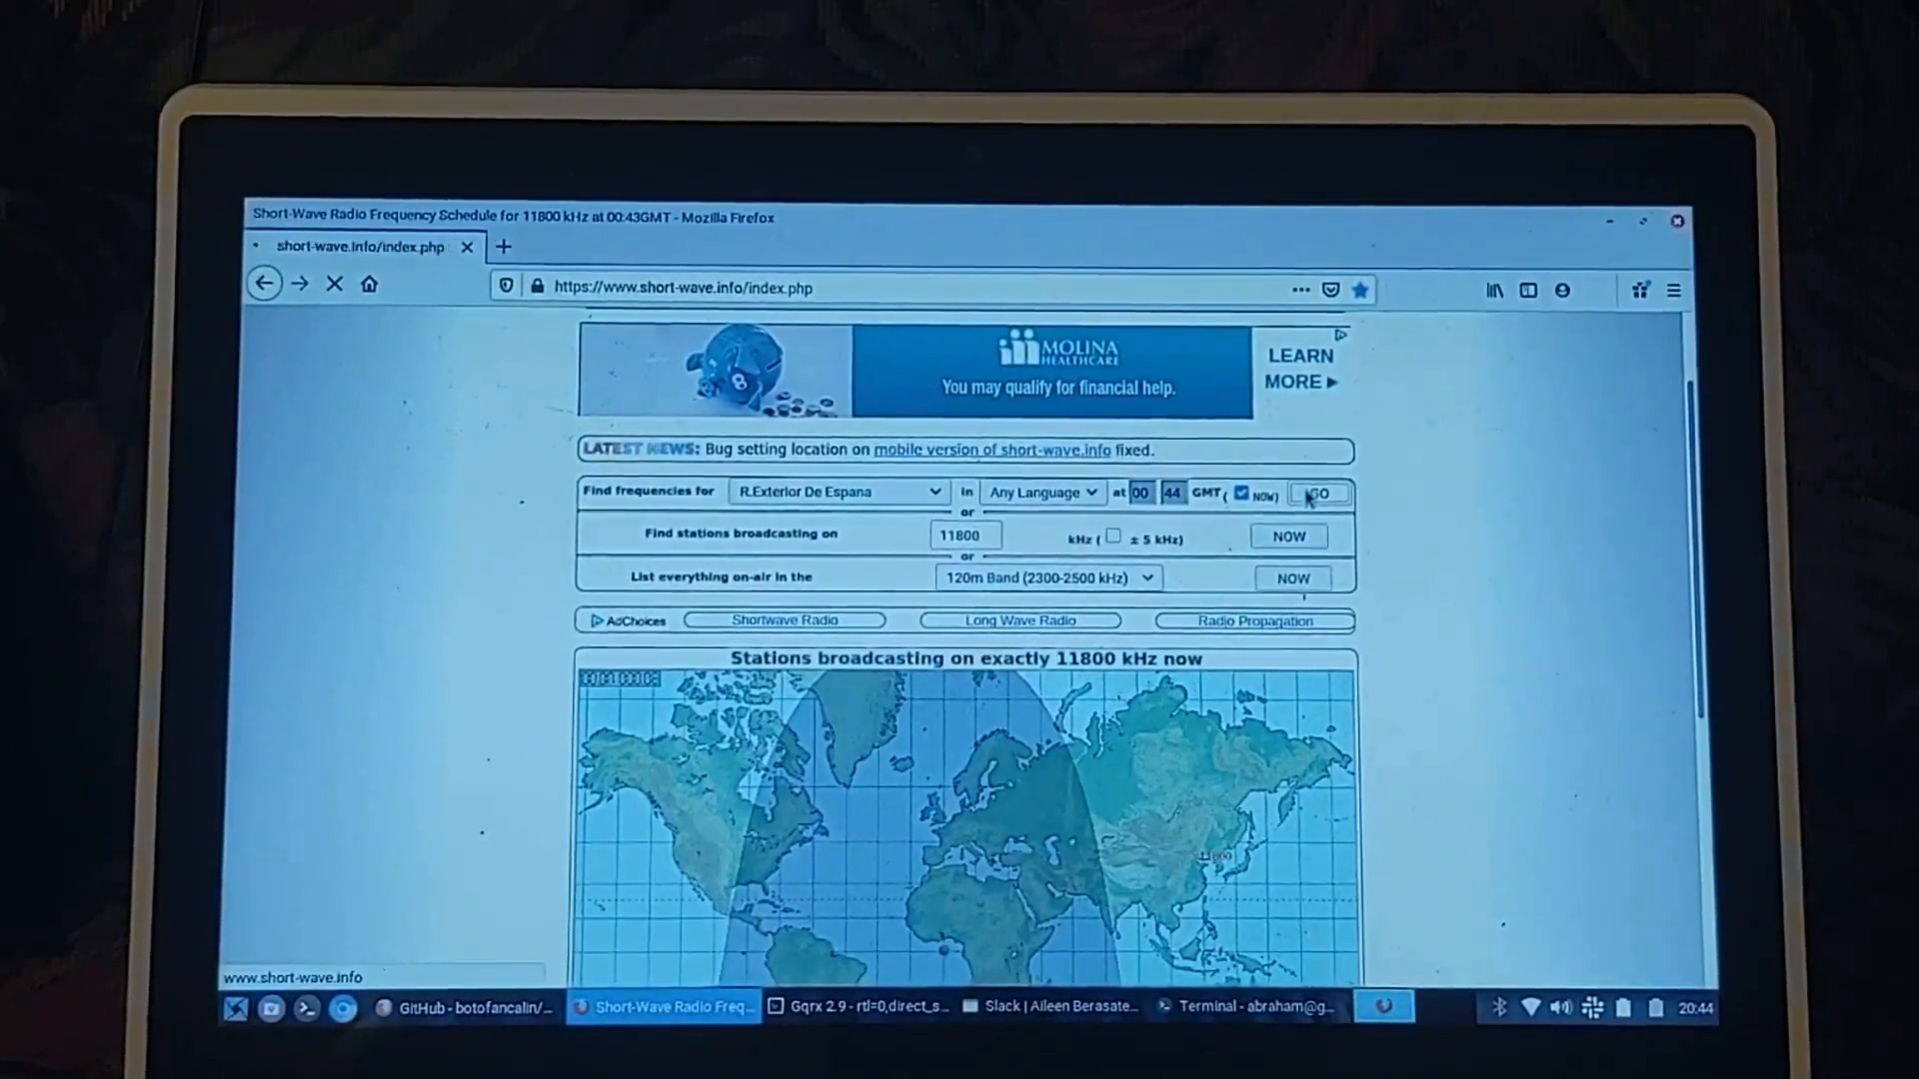
left_click(1318, 493)
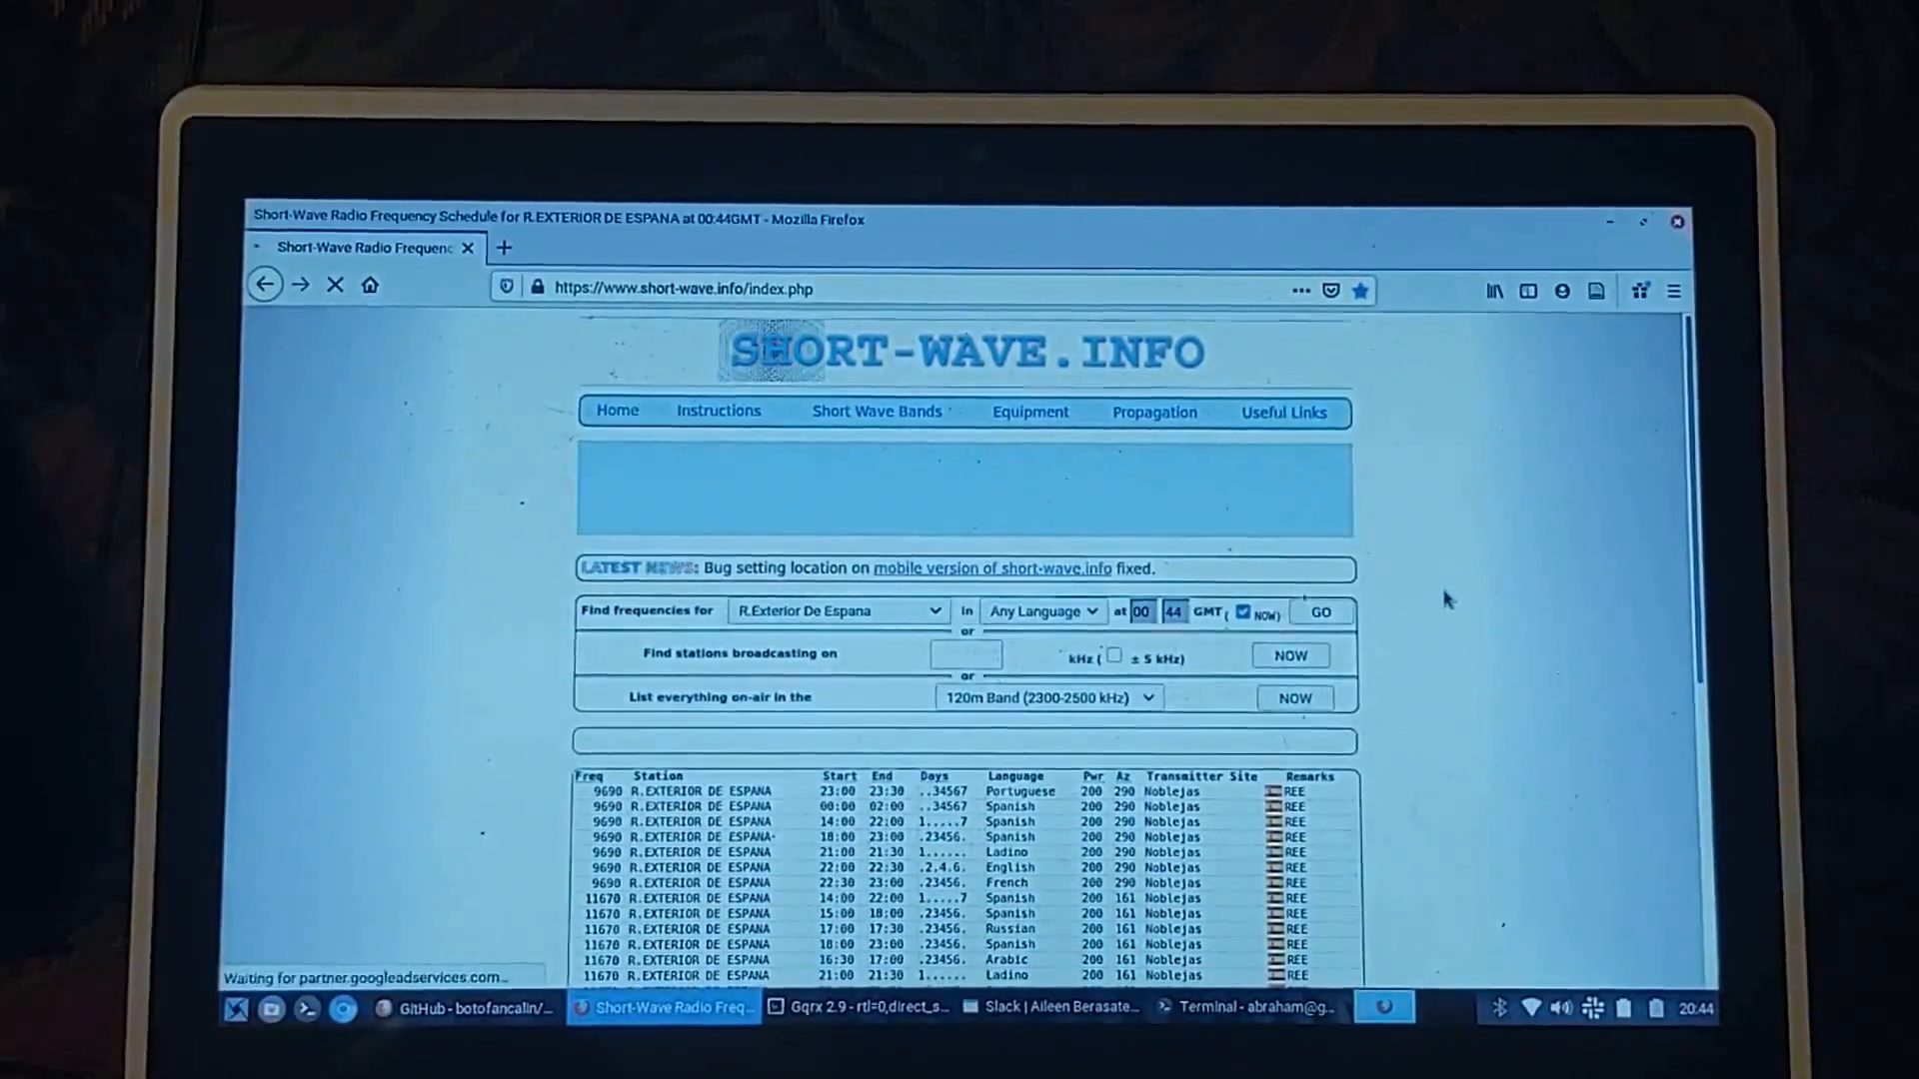
- Scroll through the 30 results, including 9690, 11670, 11940 and 12030 kHz
scroll("down", 3)
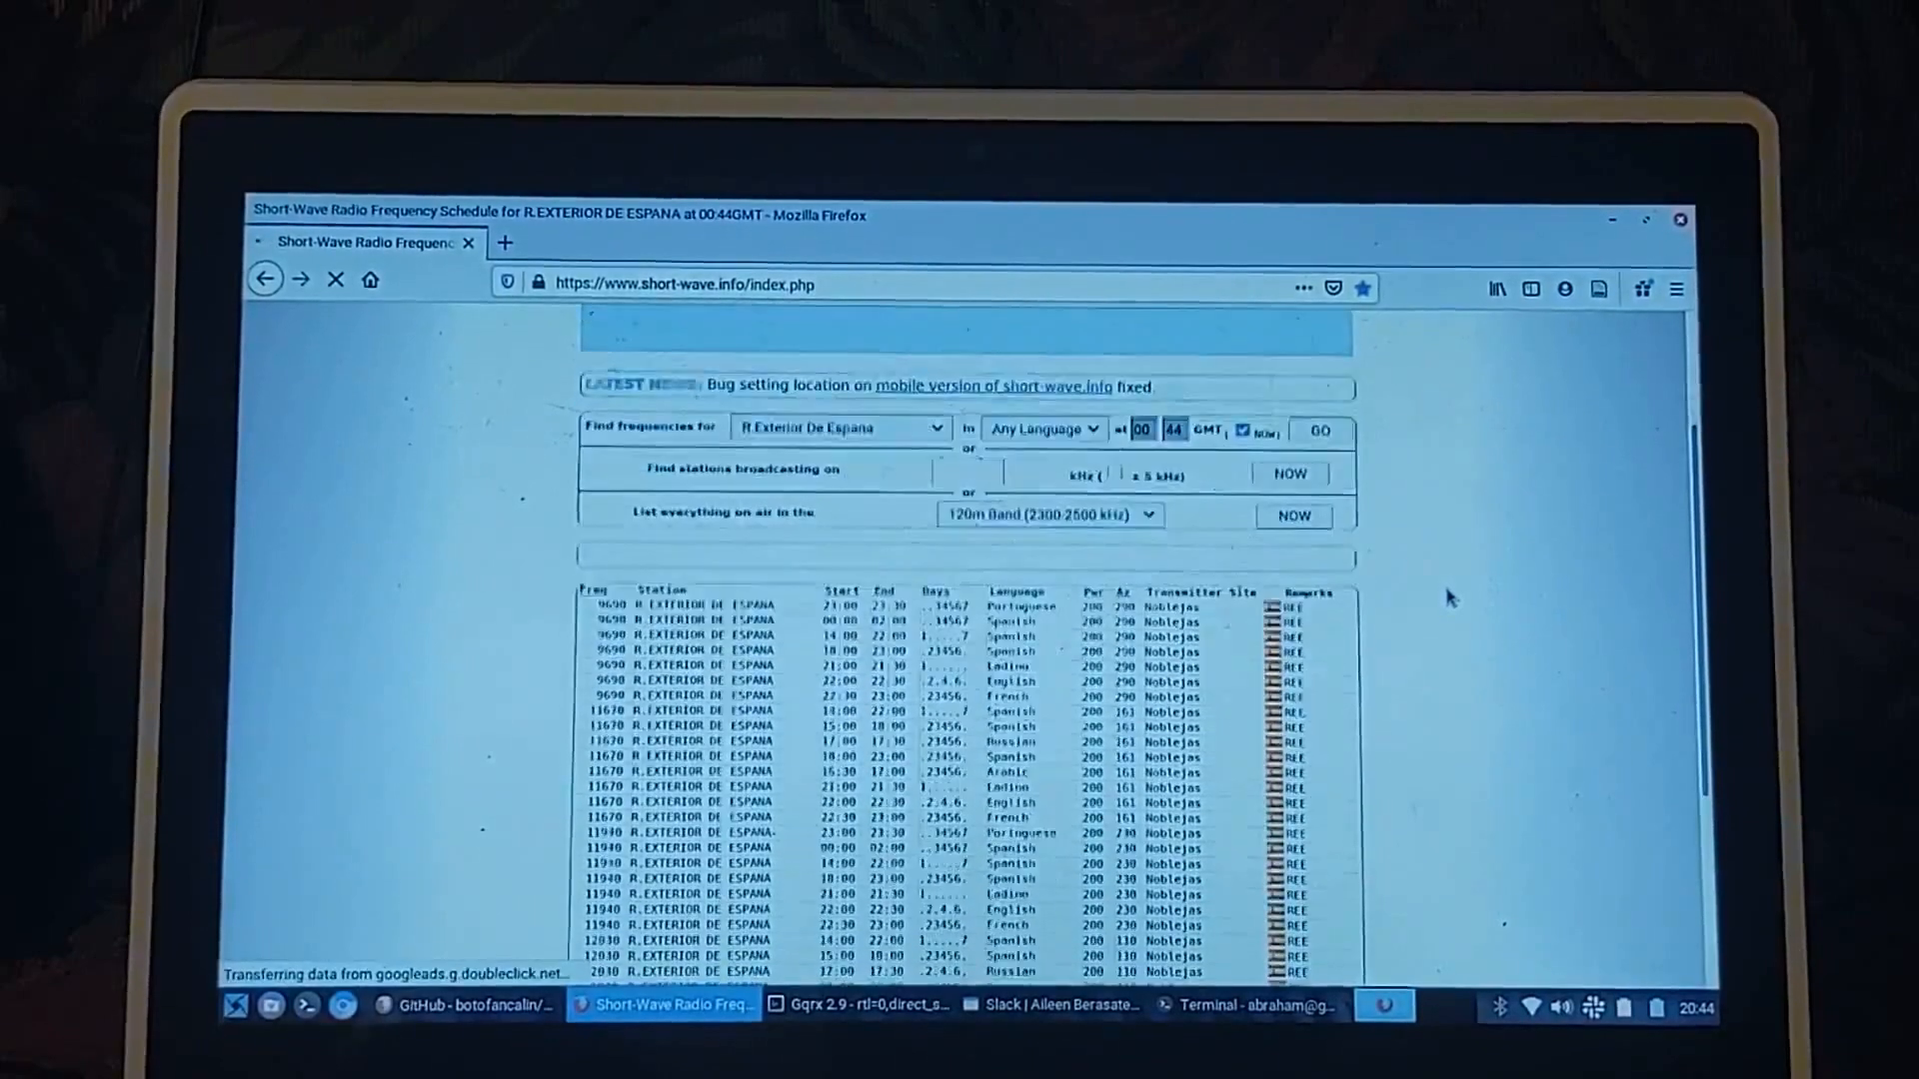
scroll("down", 3)
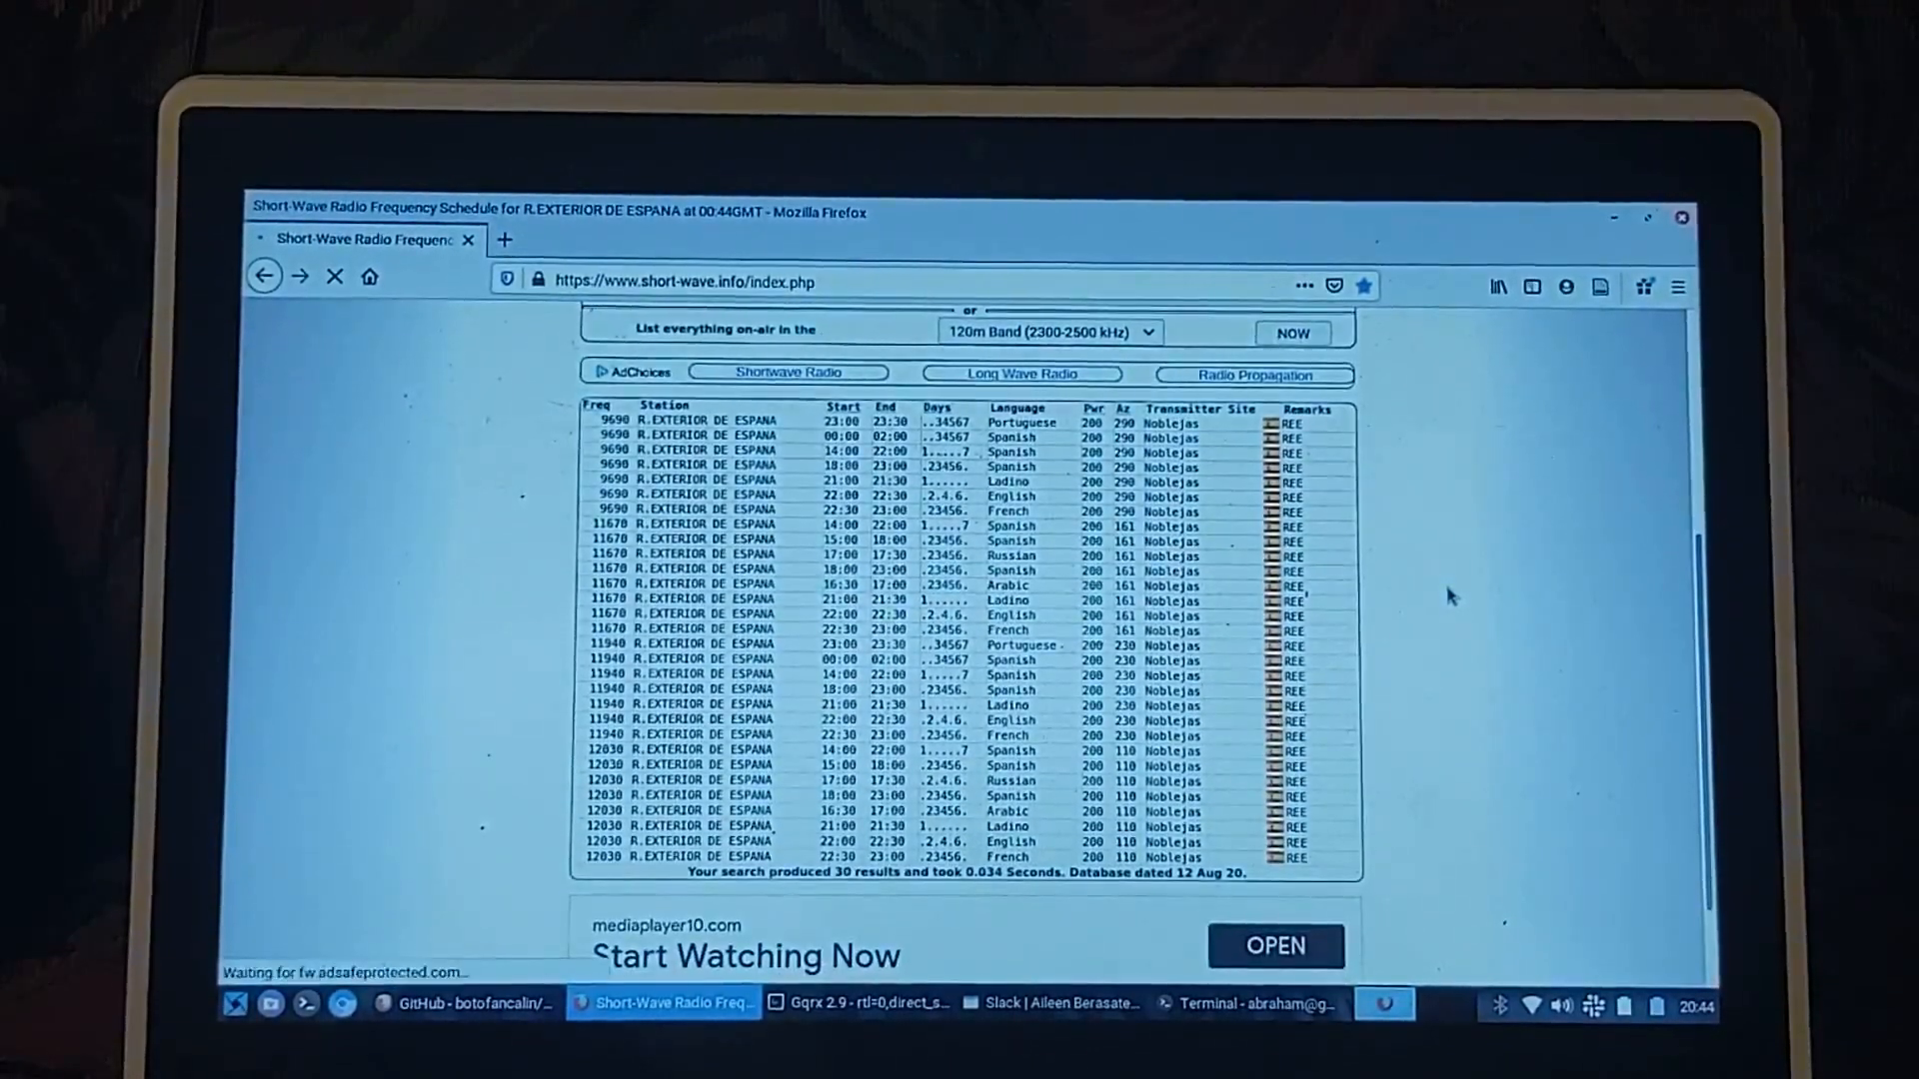
scroll("down", 3)
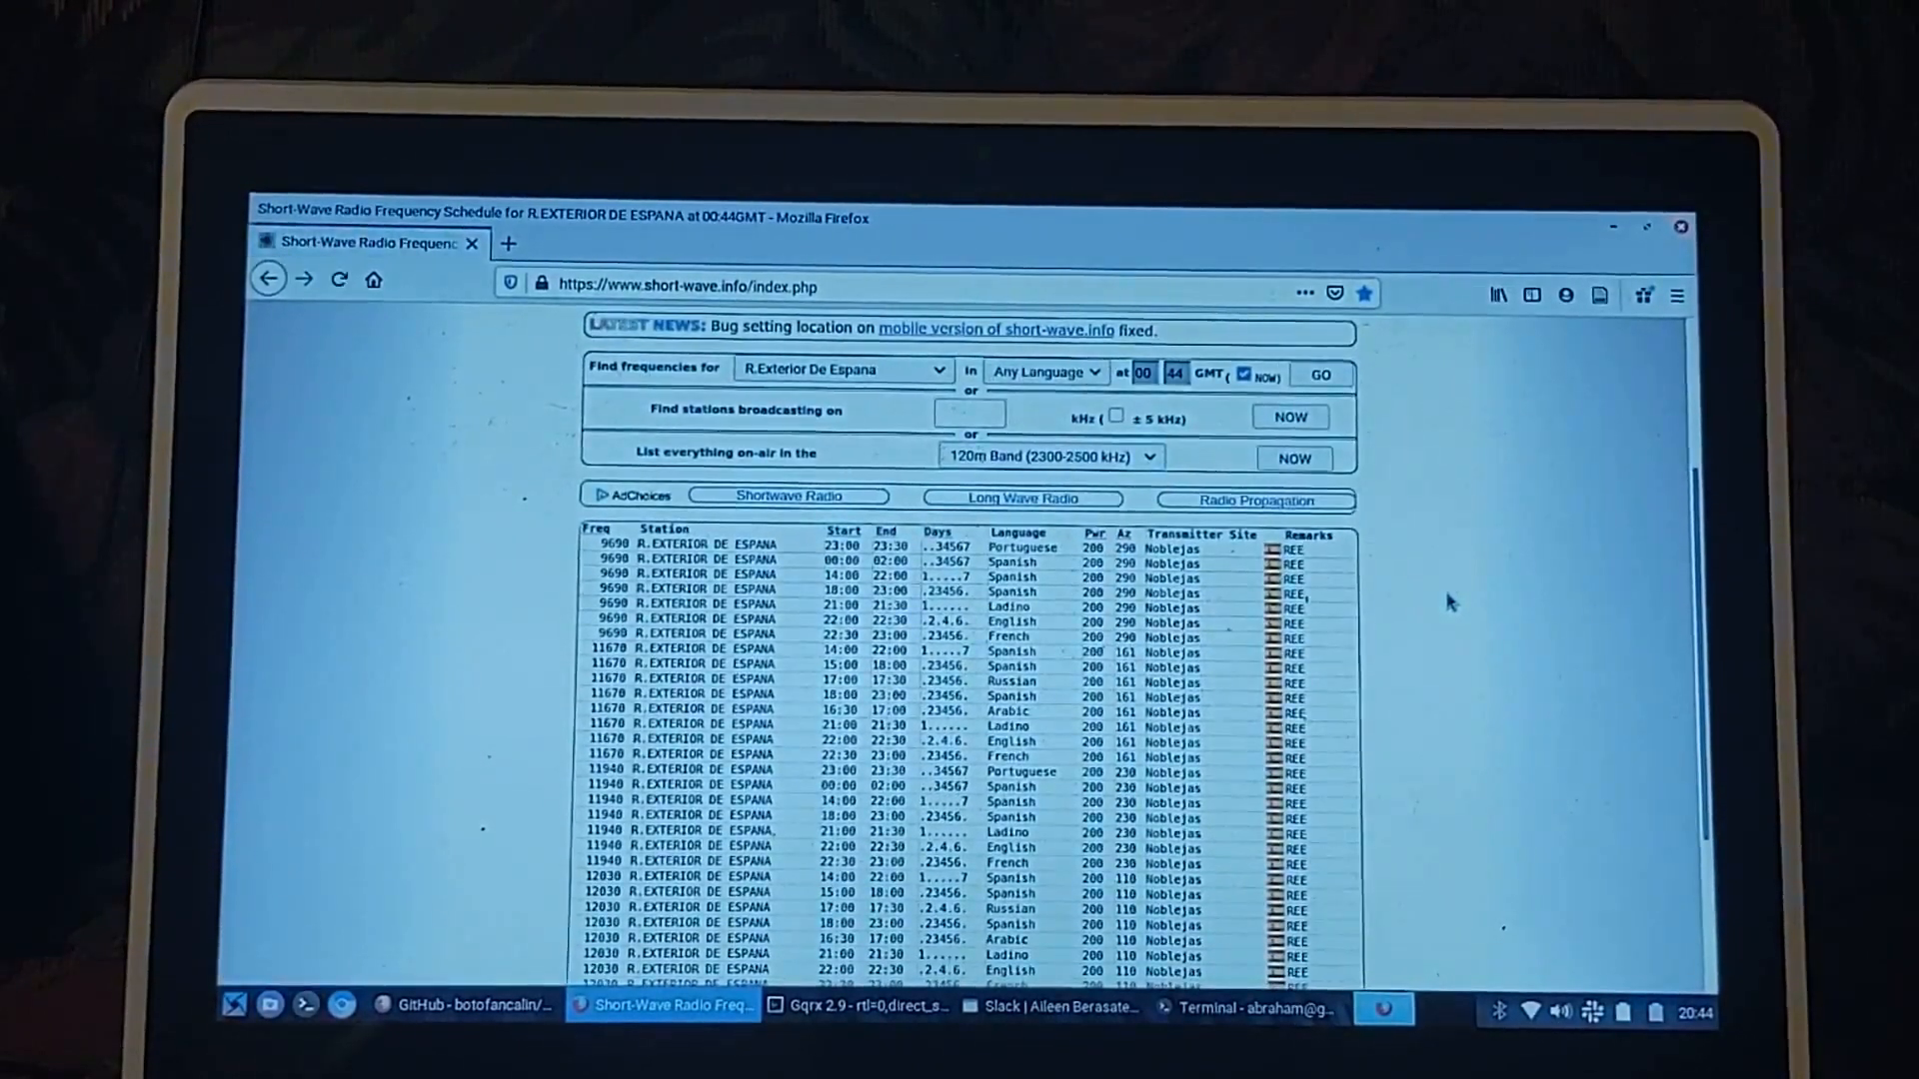
scroll("down", 3)
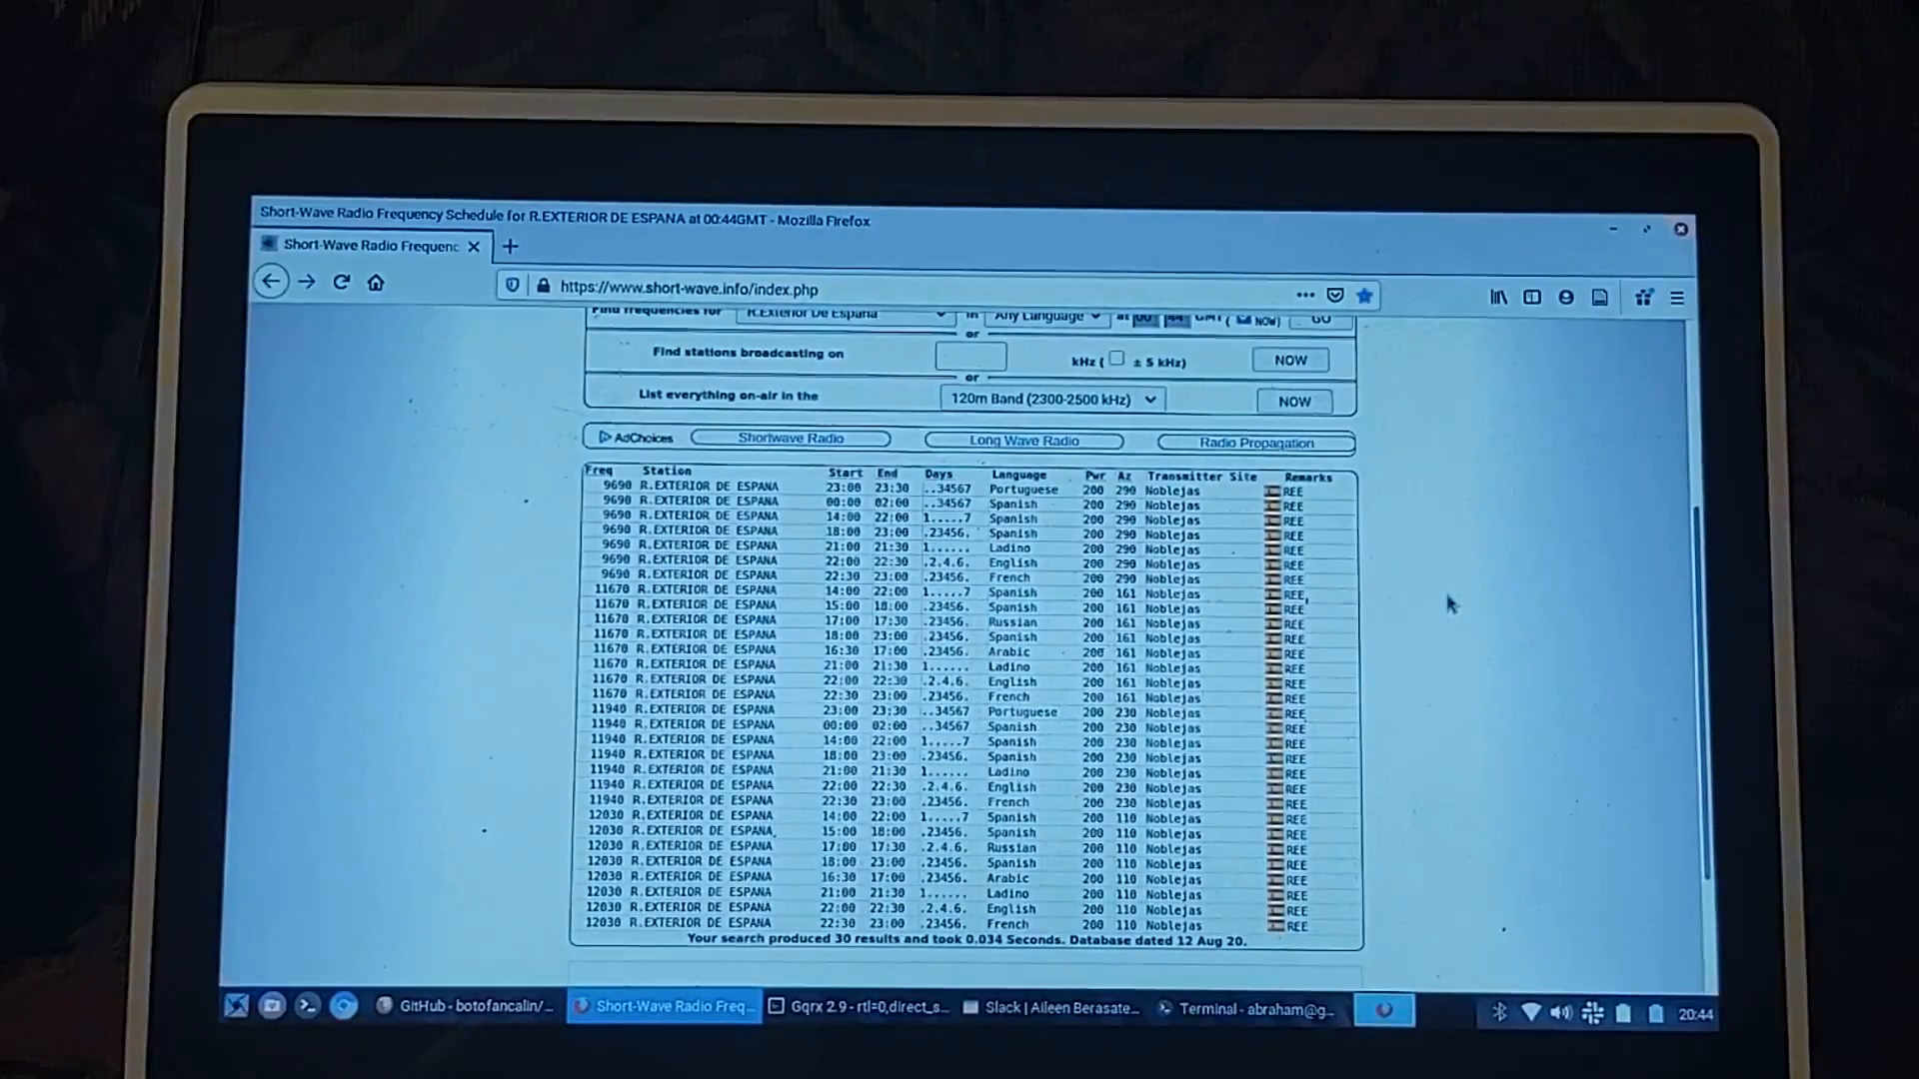
scroll("down", 3)
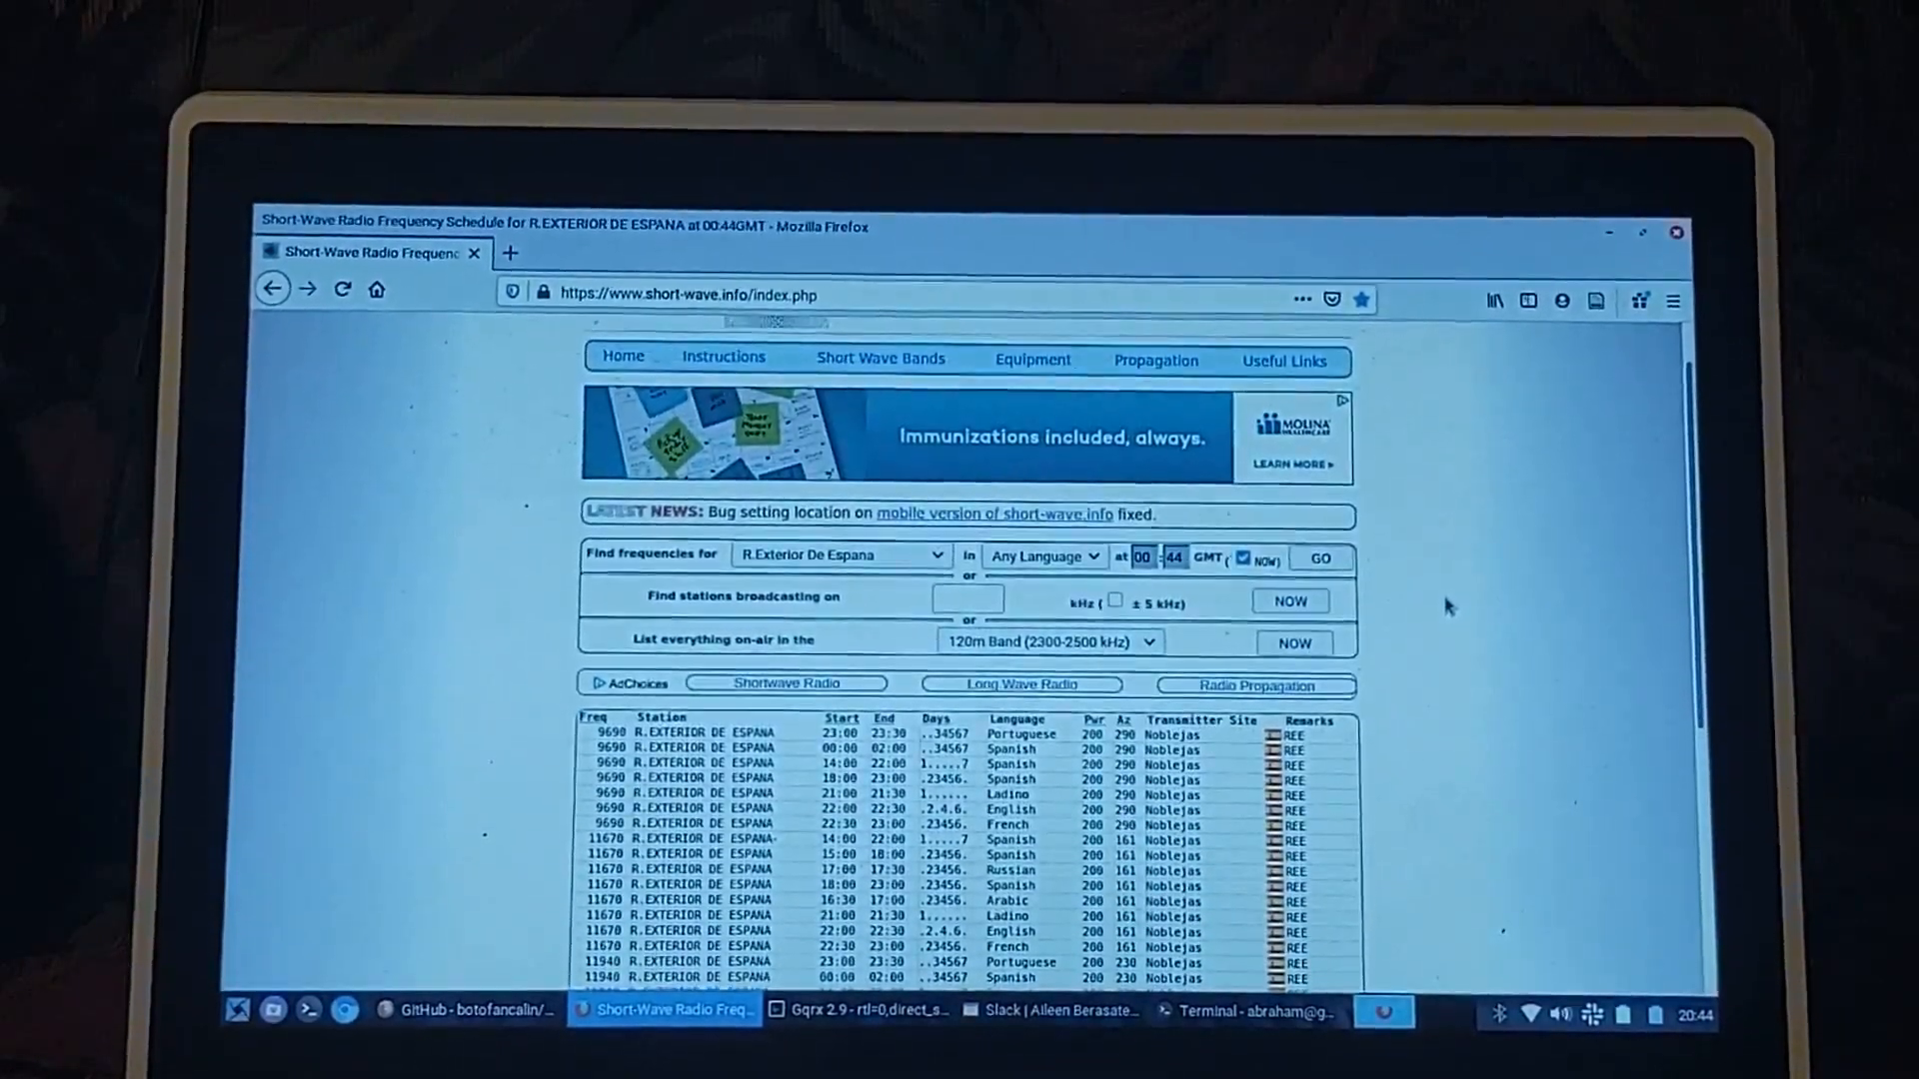
- Choose HCJB under 'Find frequencies for' and scroll to its on-air map and frequency table
left_click(840, 554)
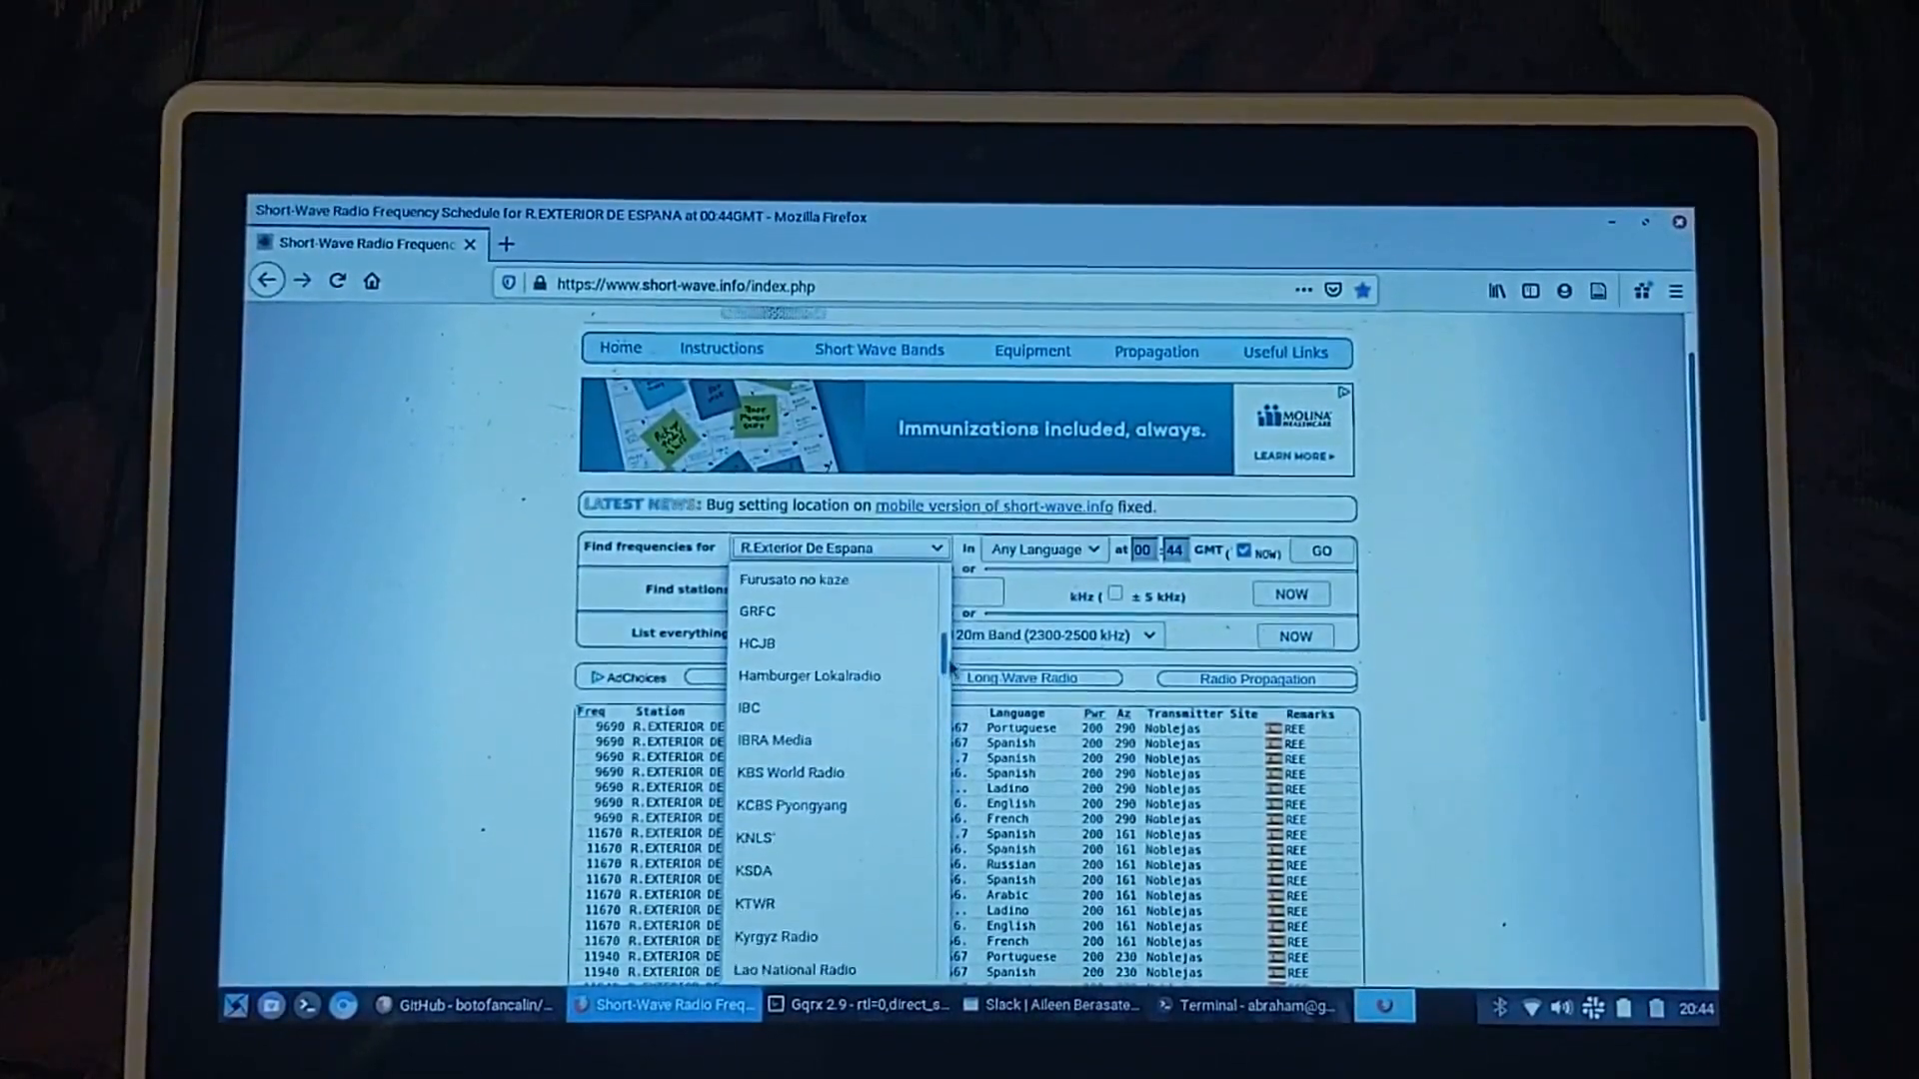
left_click(757, 643)
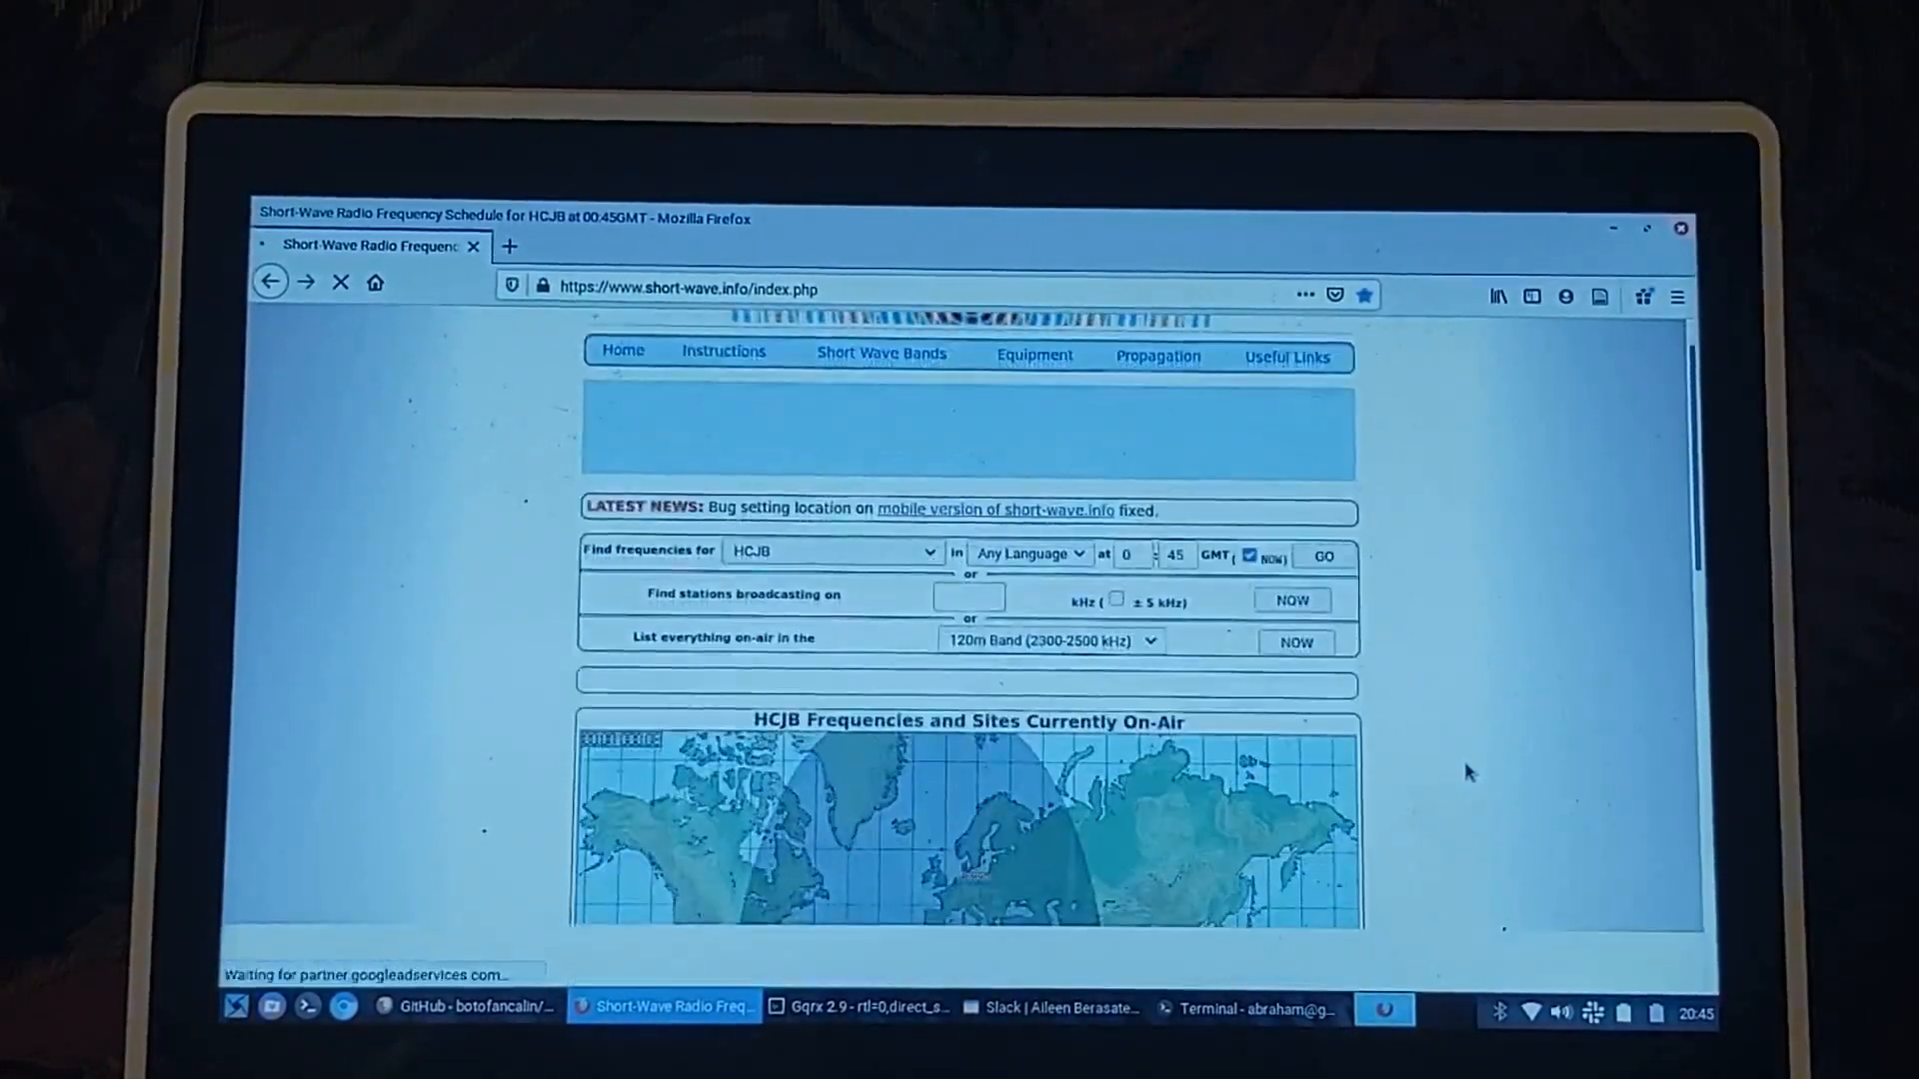
scroll("down", 3)
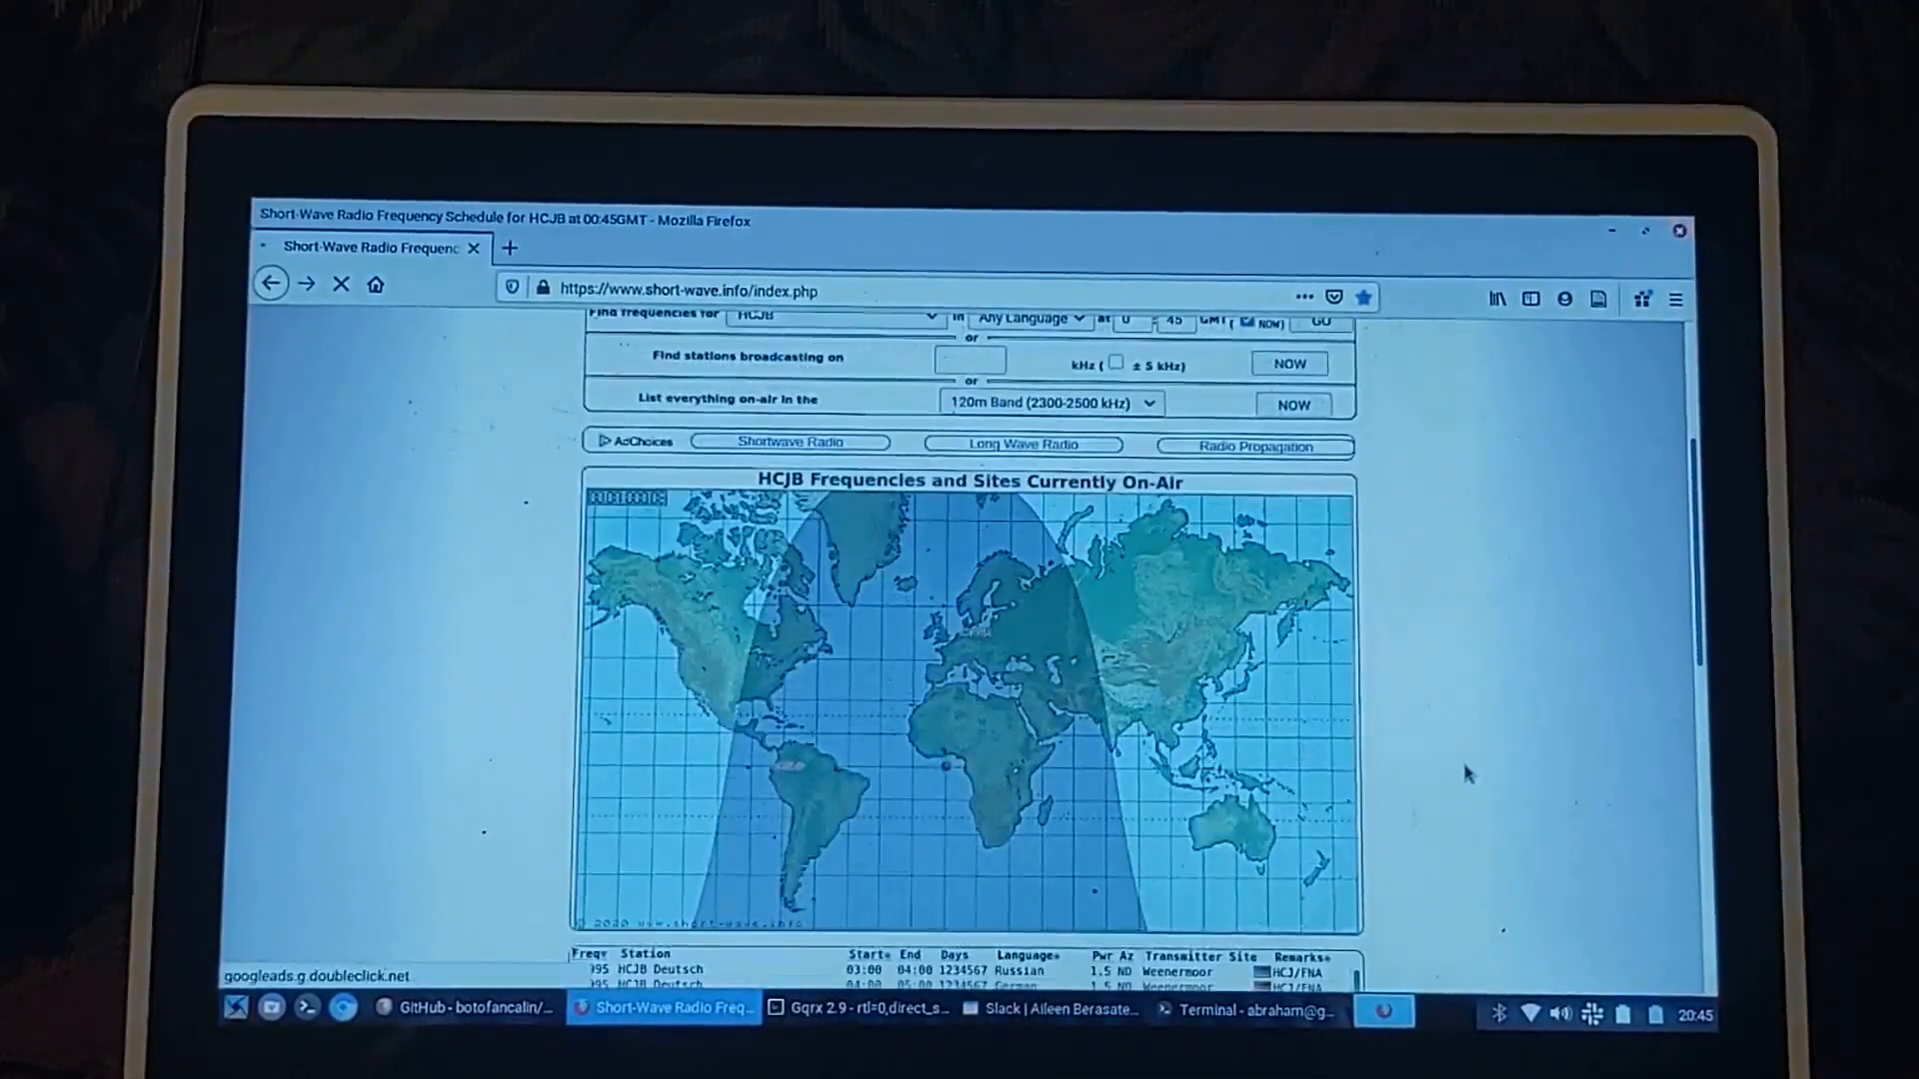
scroll("down", 3)
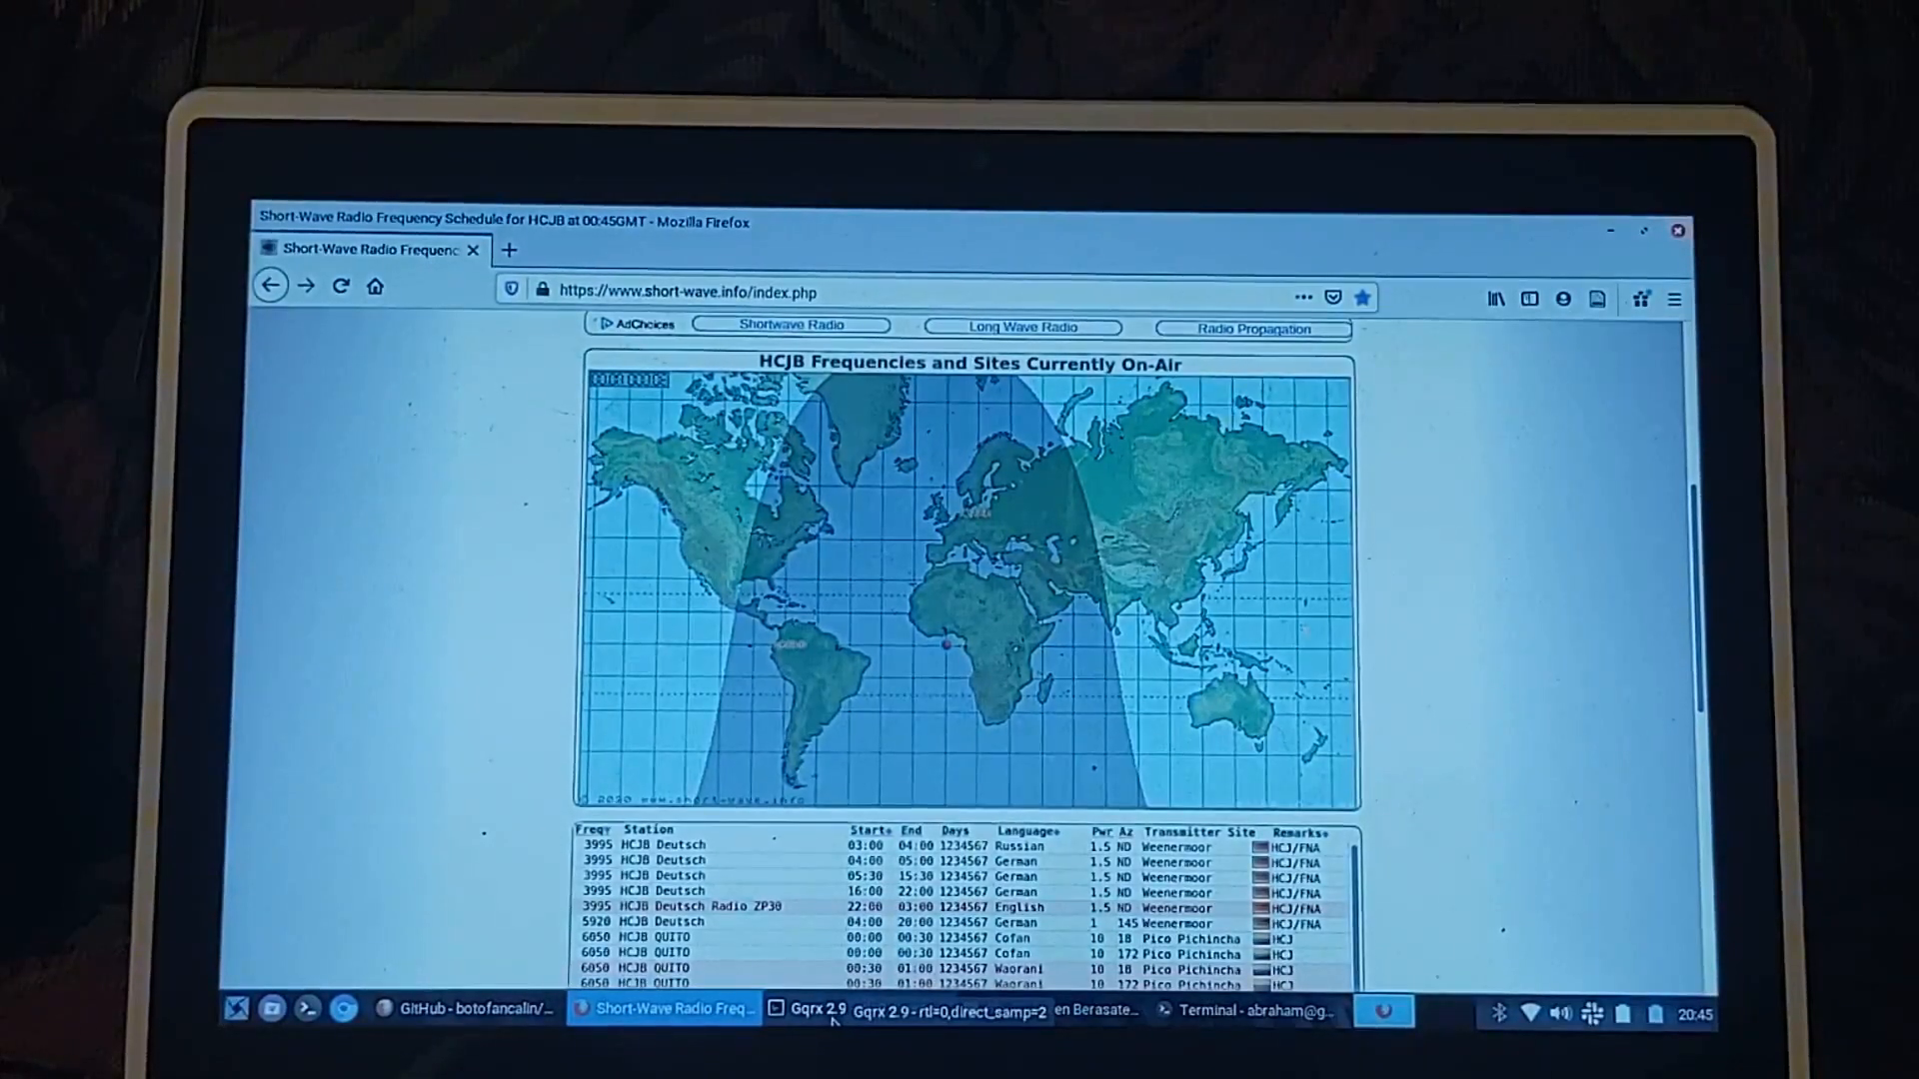
- Bring Gqrx to the front to tune 704.800 kHz in AM
left_click(810, 1009)
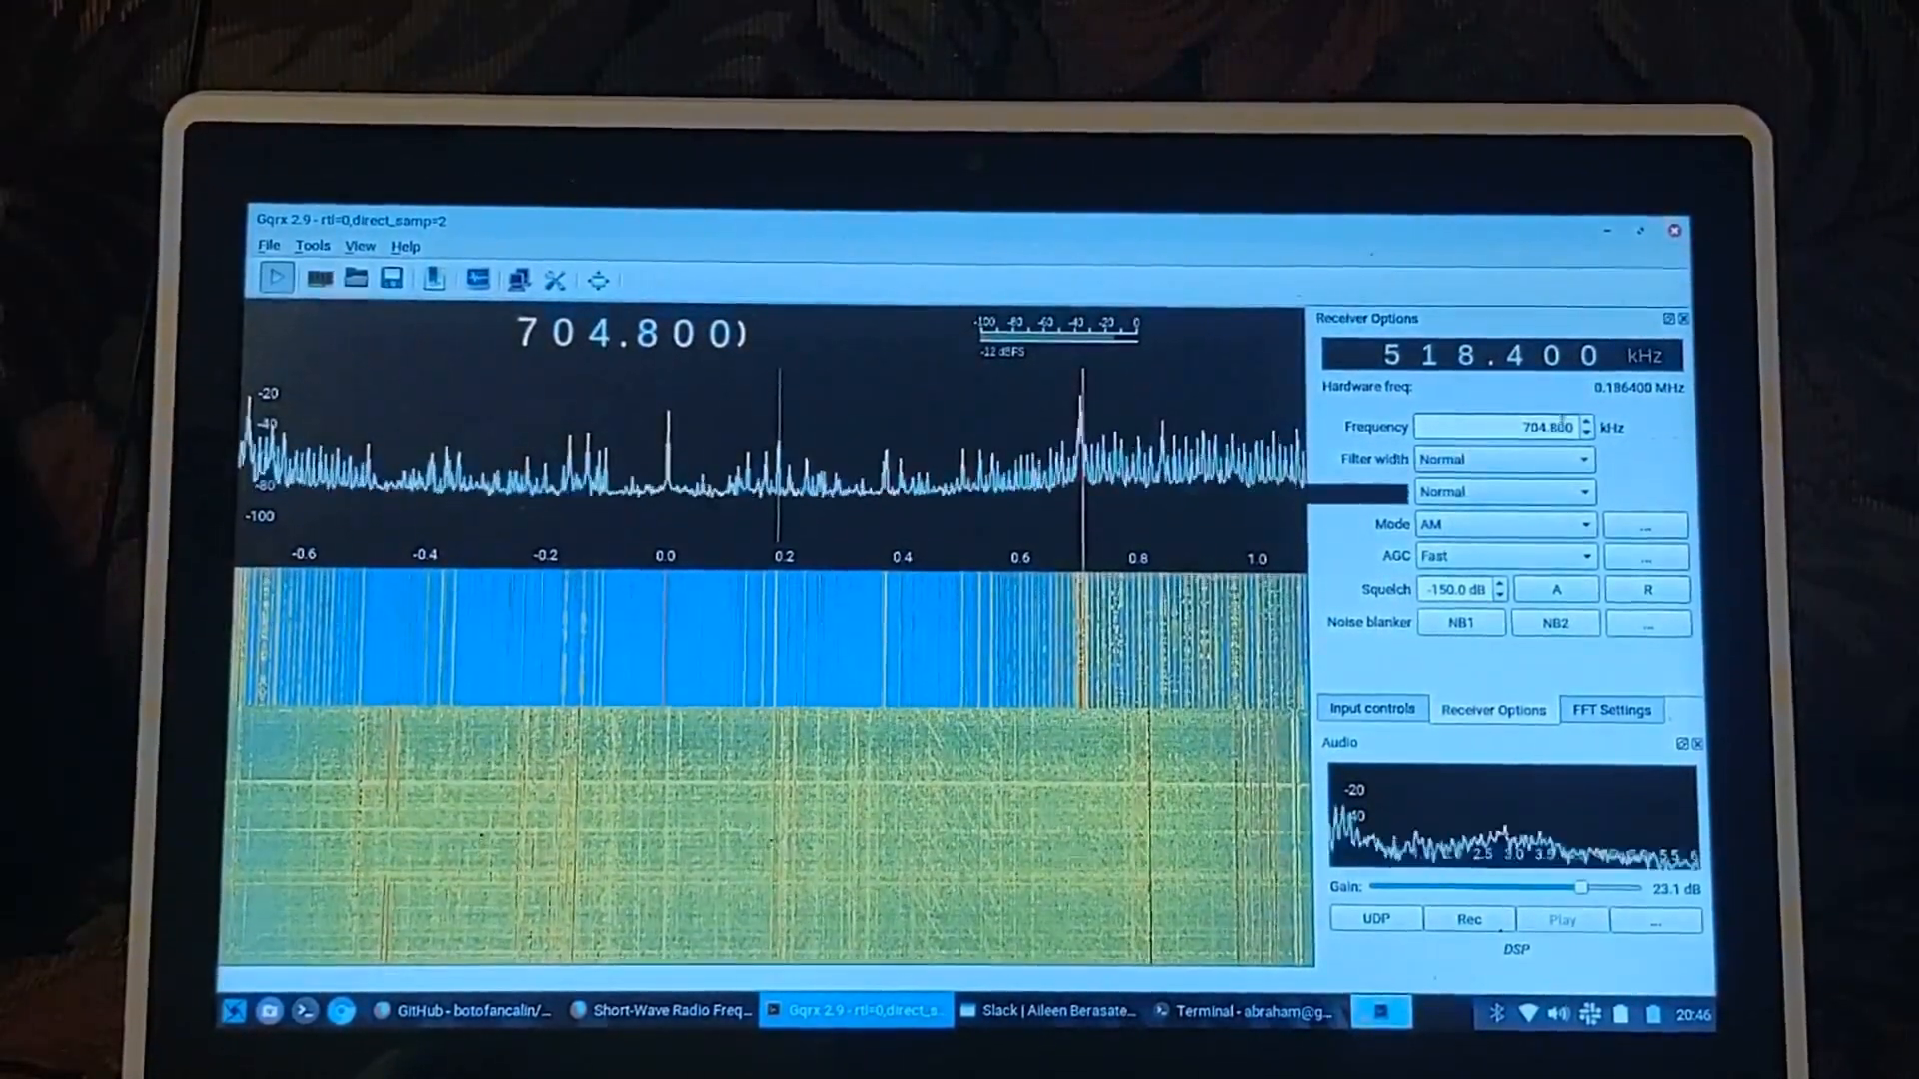
- Set the Gqrx frequency to 11780 kHz and mute the system volume
left_click(1584, 432)
type("11780.000")
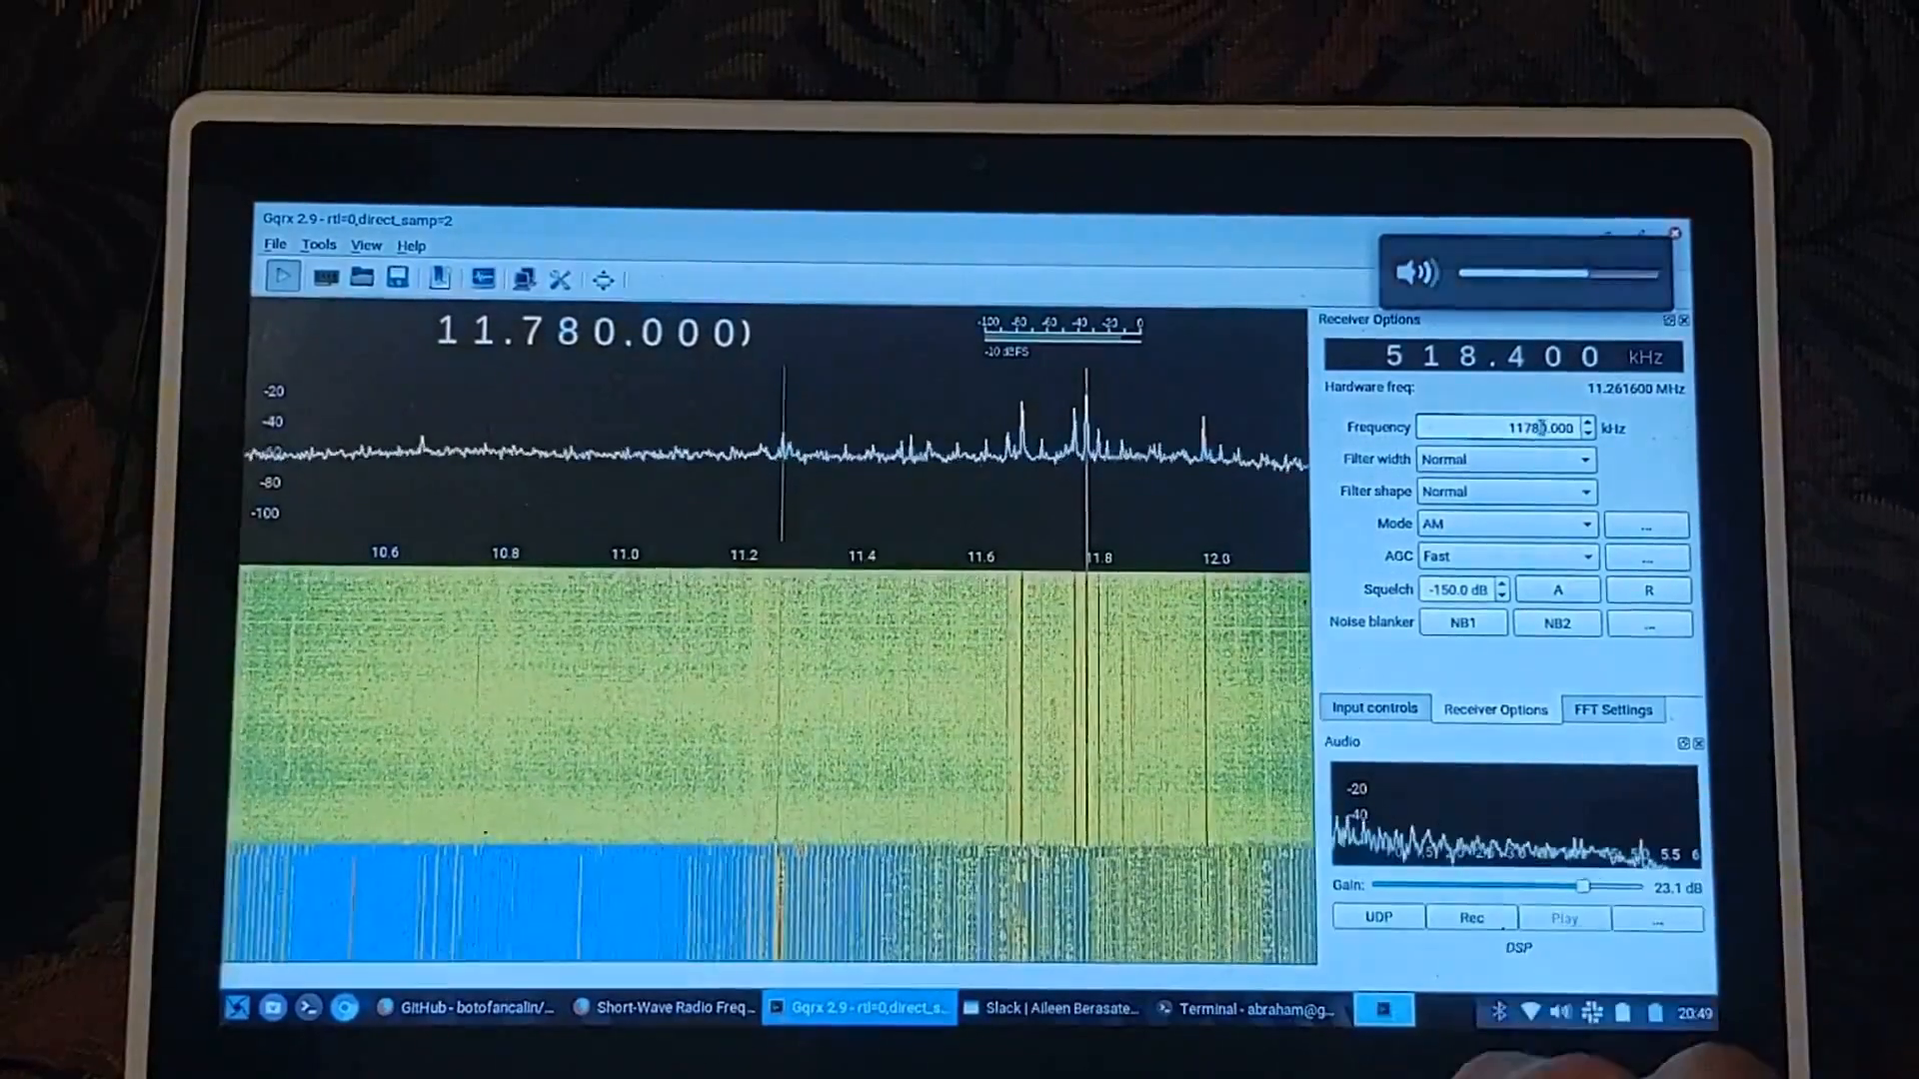
left_click(1417, 269)
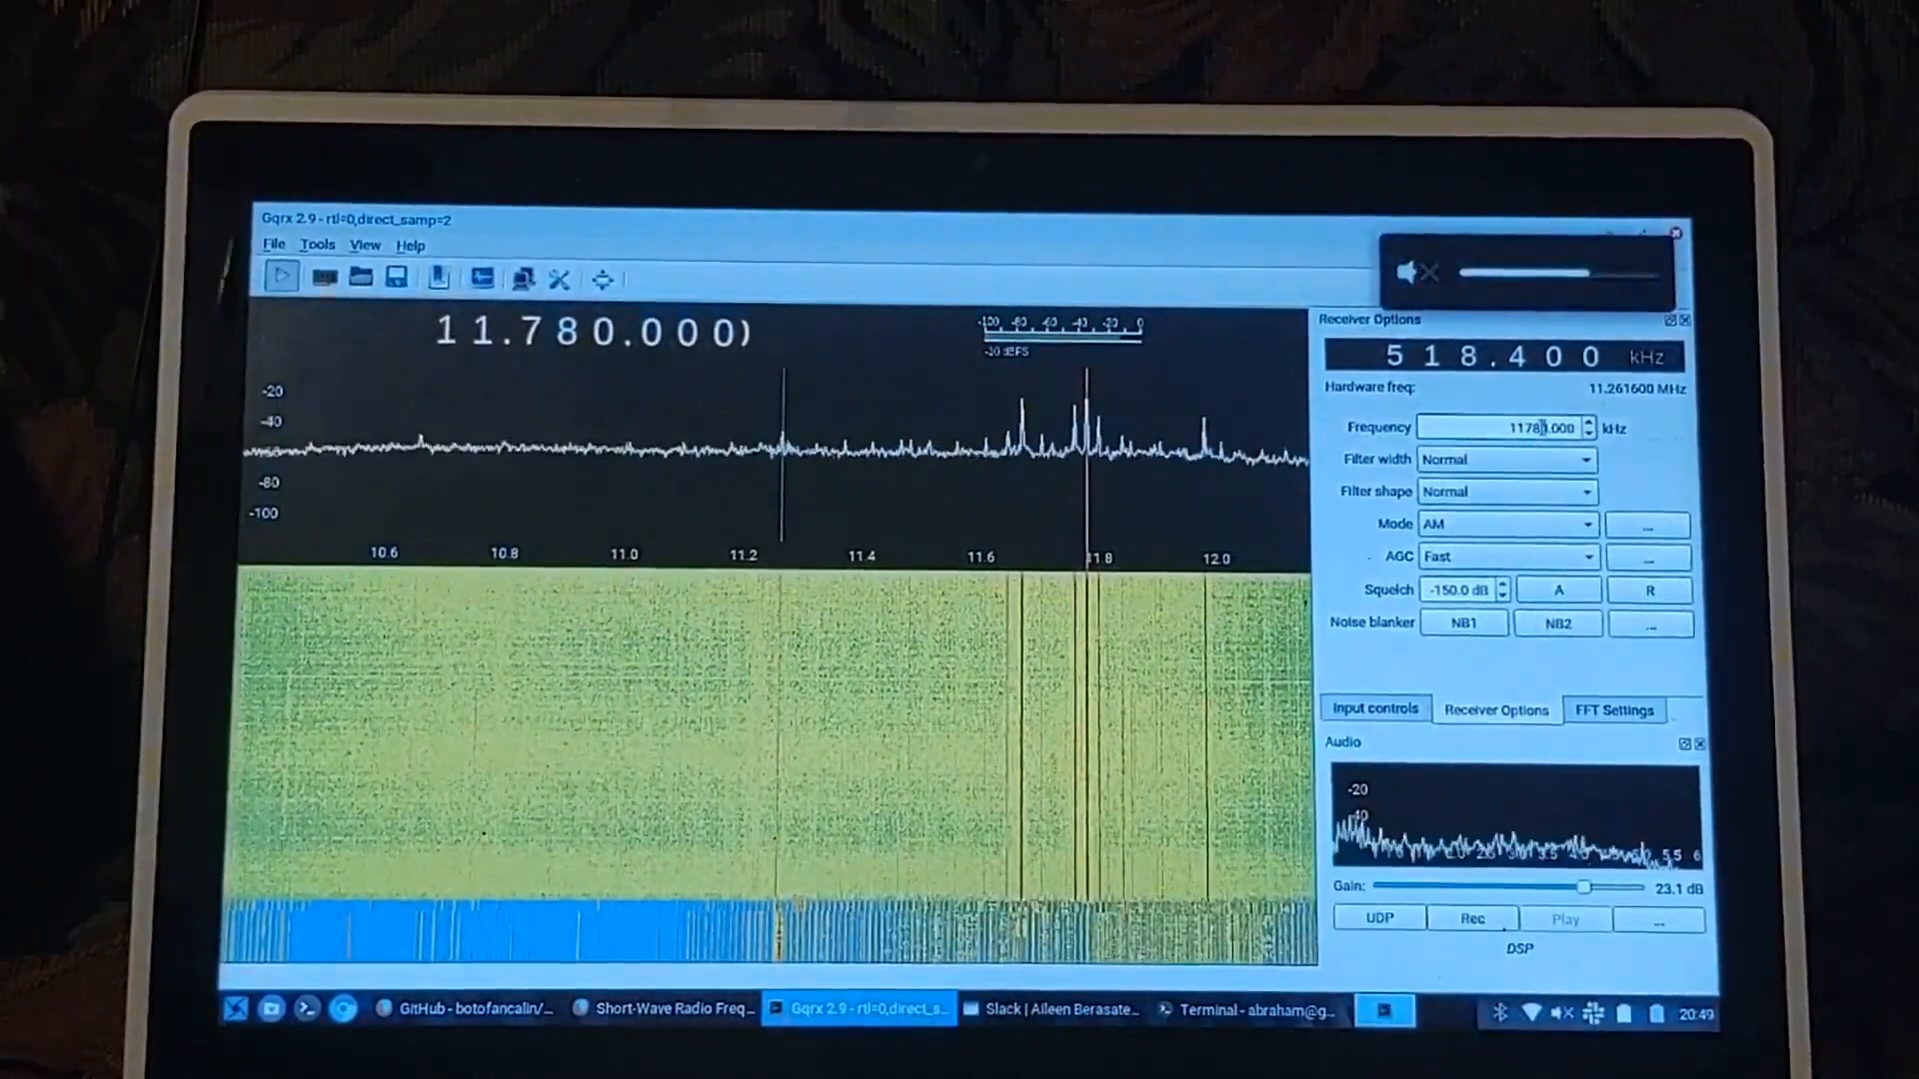